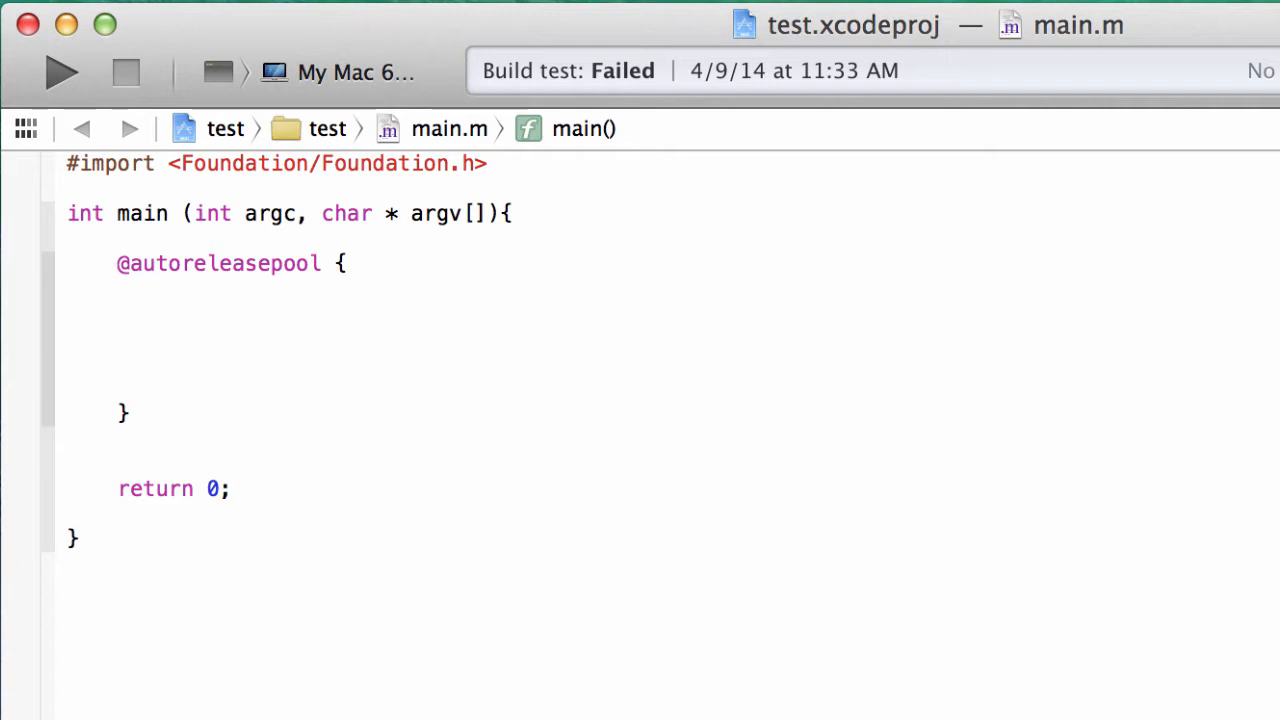
Declare 'float f1;' inside the autoreleasepool block and start a new line below it
{"action": "left_click", "coordinate": [130, 338]}
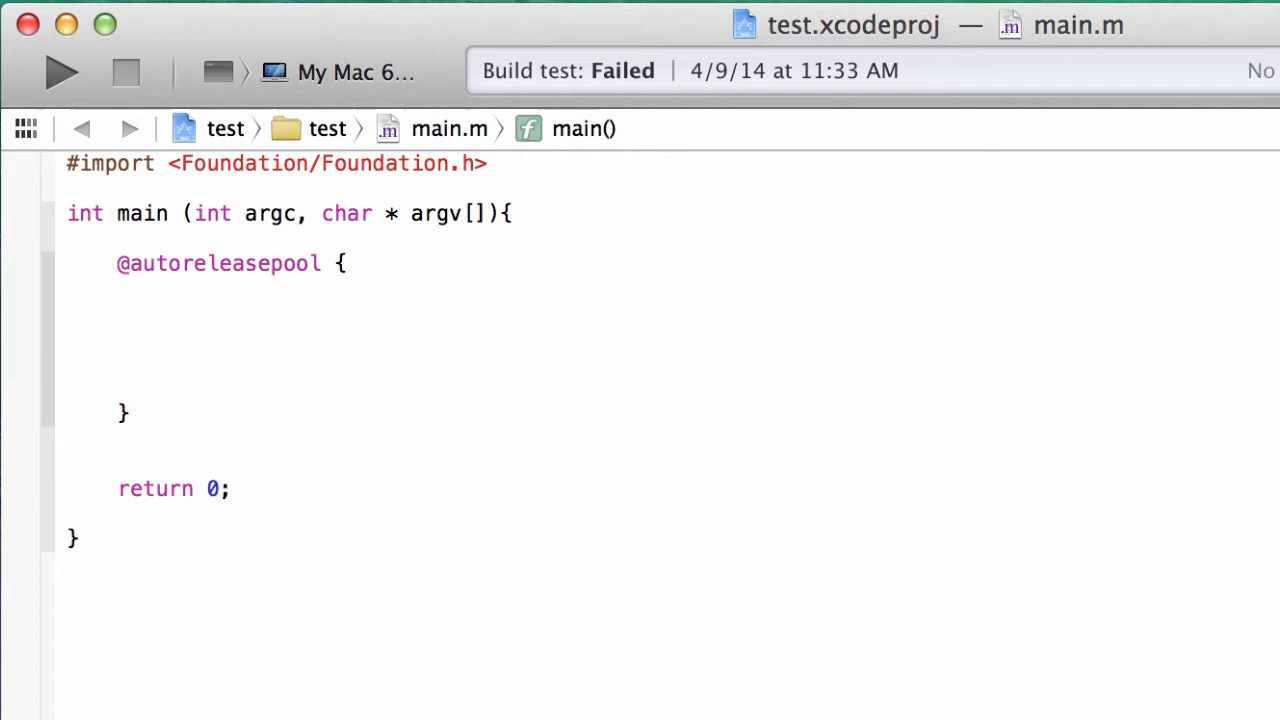
{"action": "left_click", "coordinate": [130, 338]}
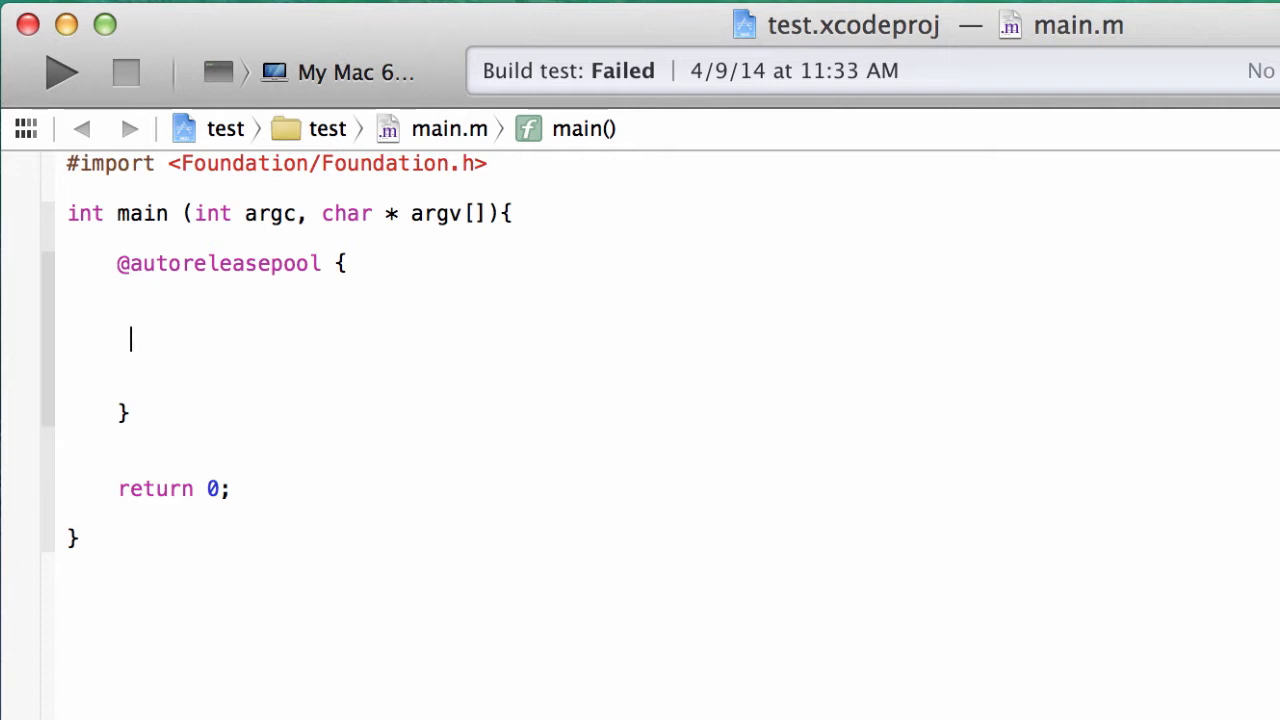
{"action": "type", "text": "NSLog"}
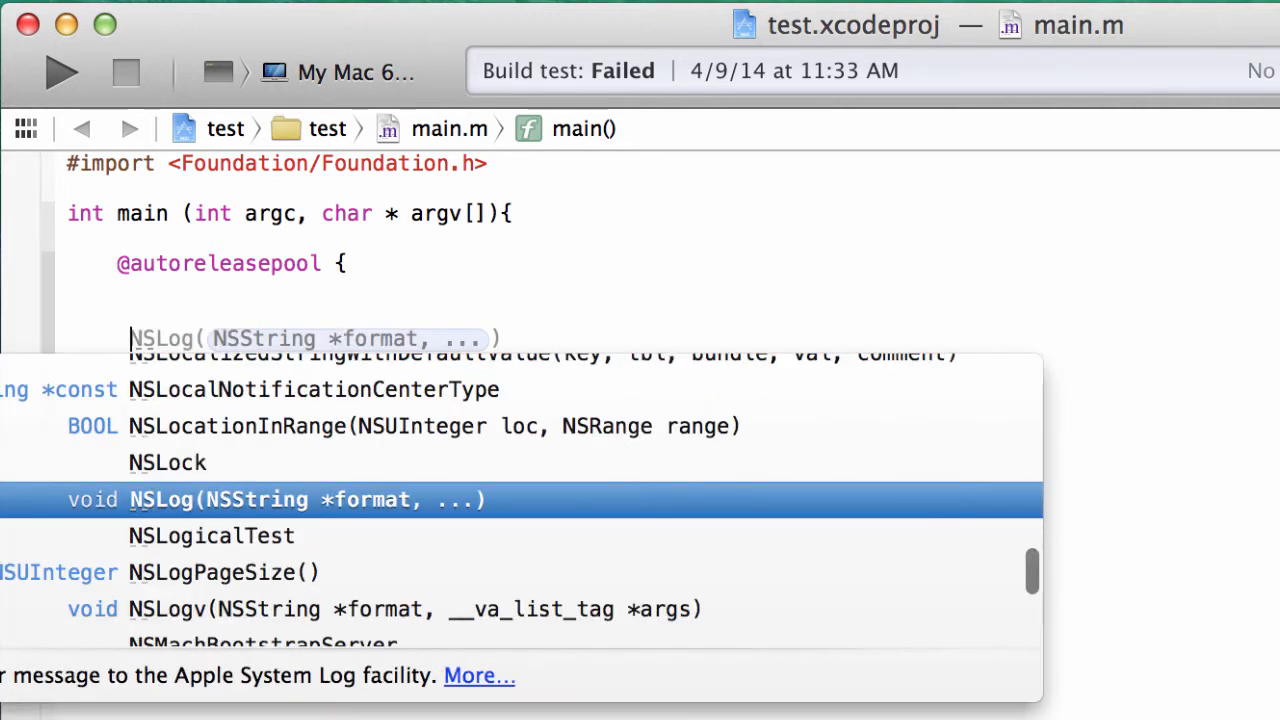
{"action": "type", "text": "float"}
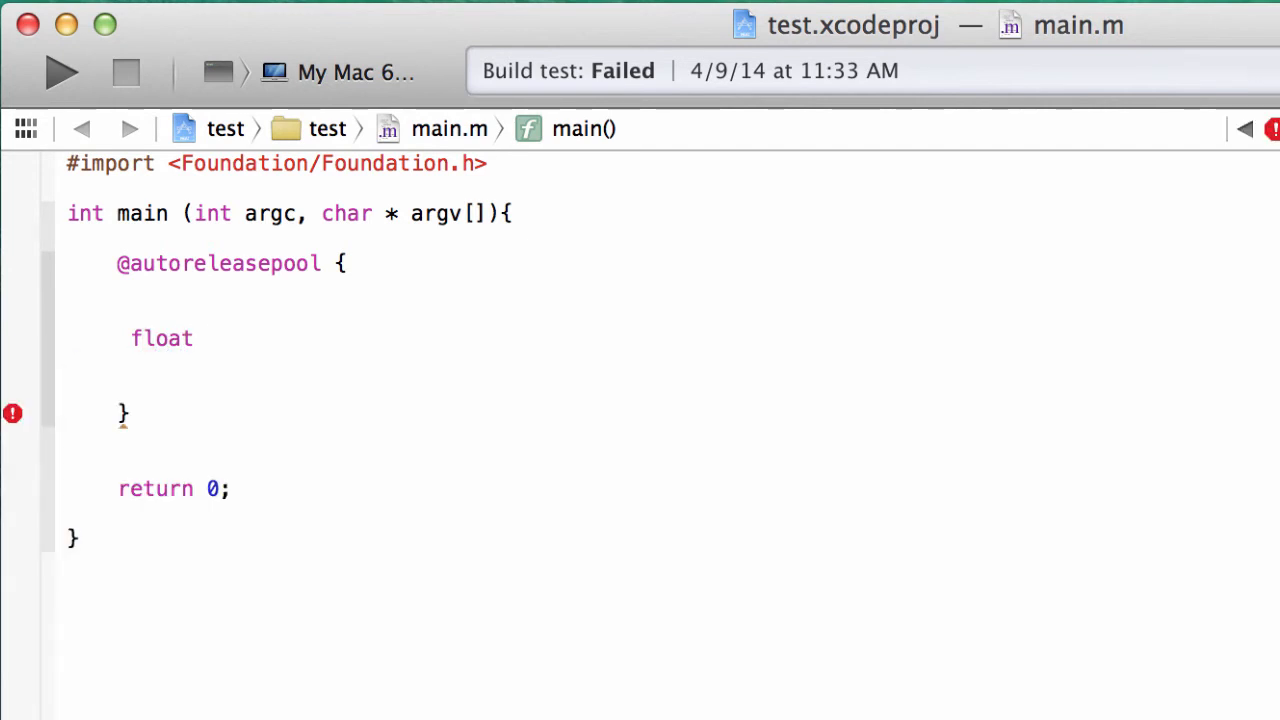
{"action": "type", "text": "f"}
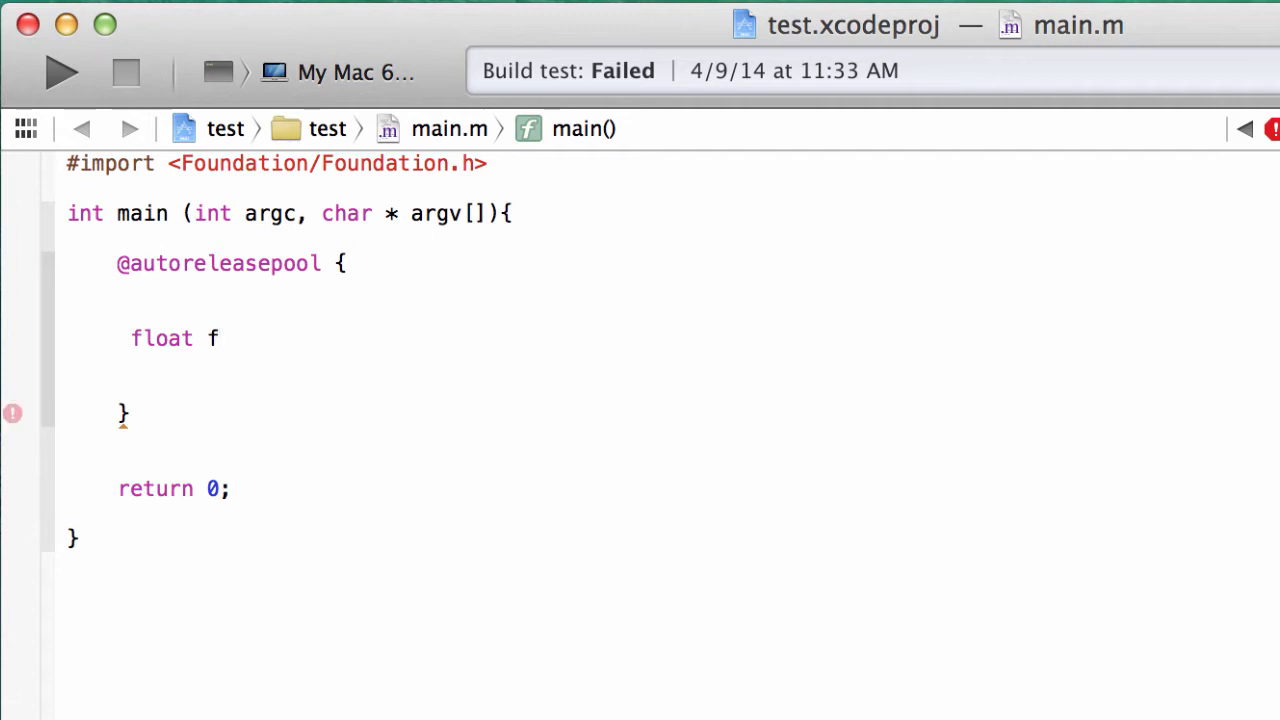
{"action": "type", "text": "1"}
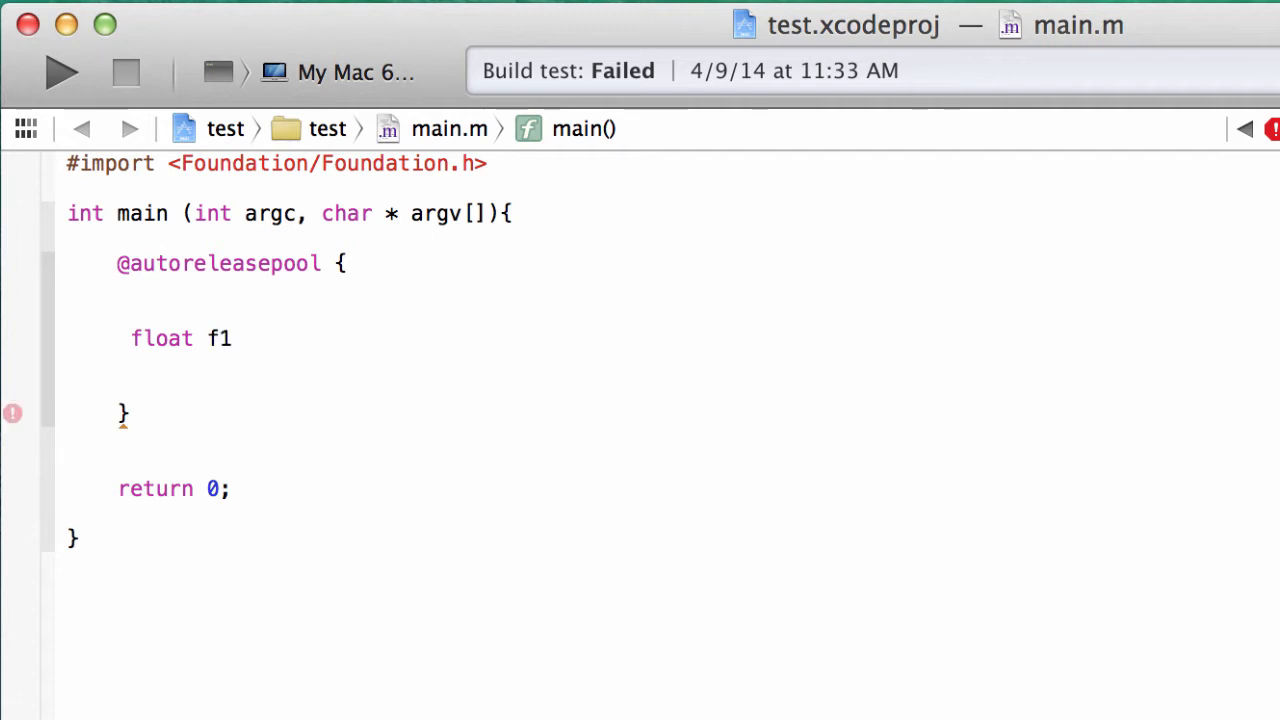
{"action": "type", "text": ";"}
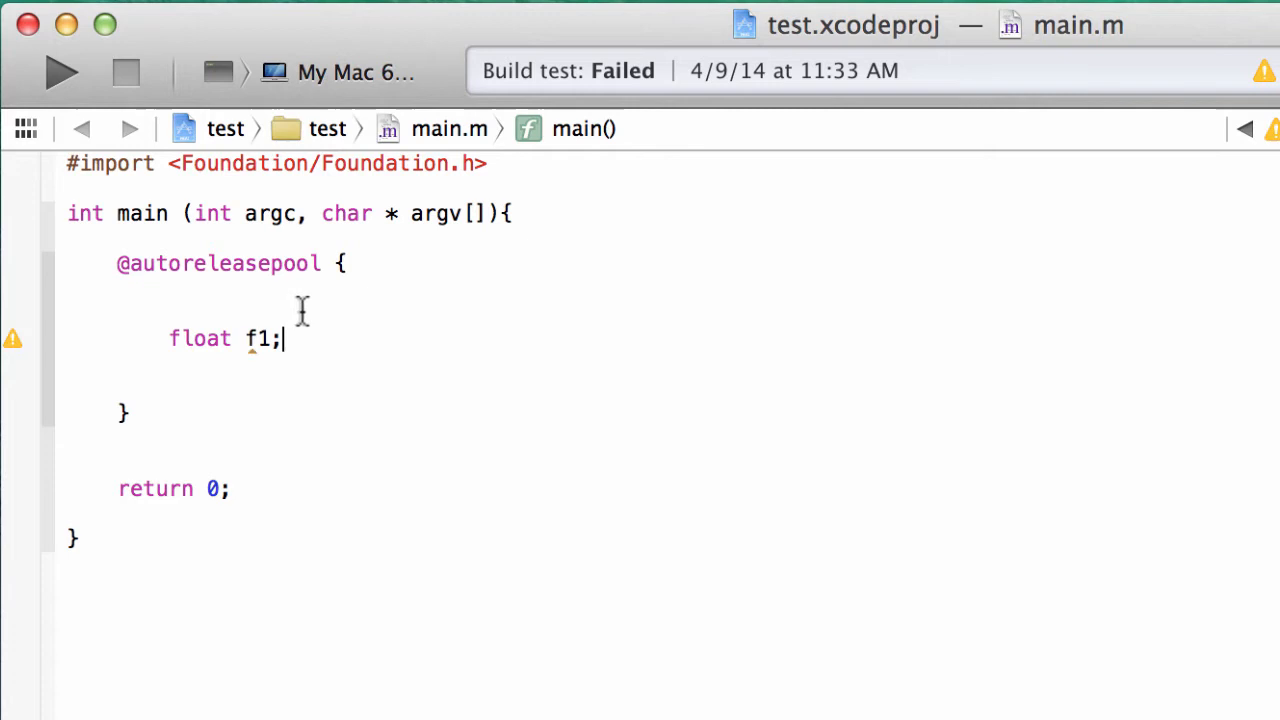
{"action": "mouse_move", "coordinate": [140, 343]}
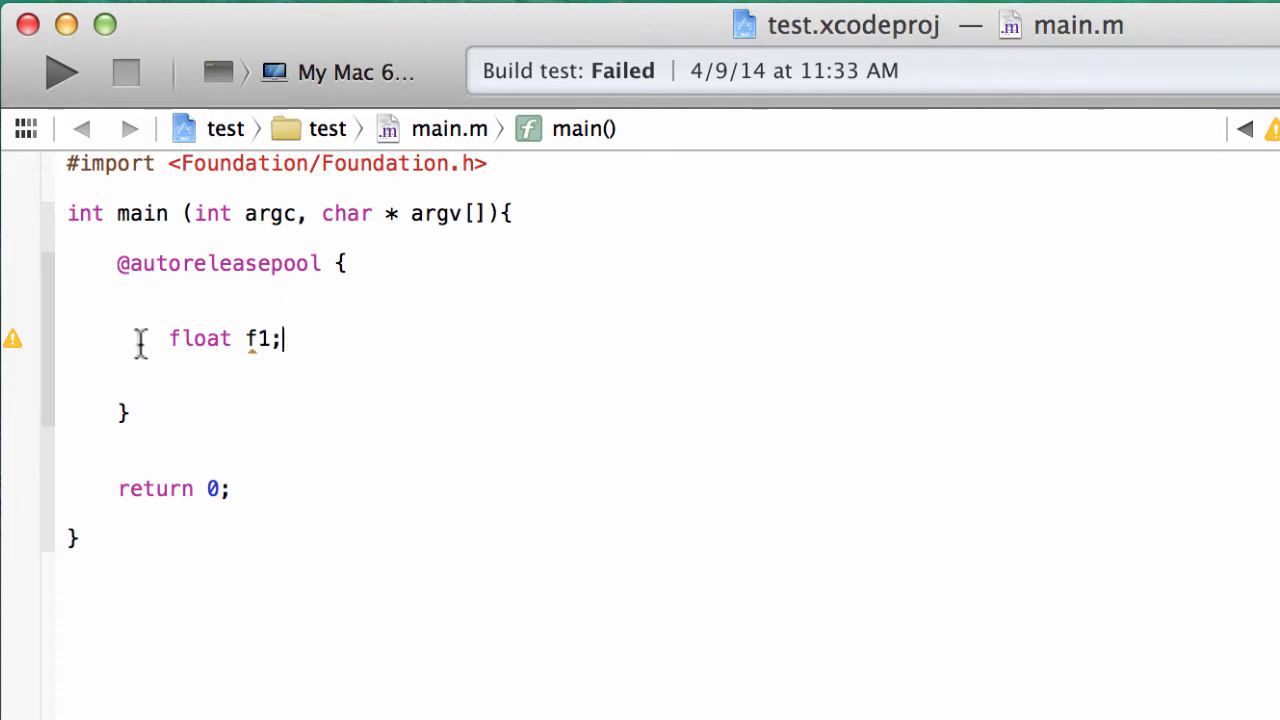
{"action": "mouse_move", "coordinate": [240, 345]}
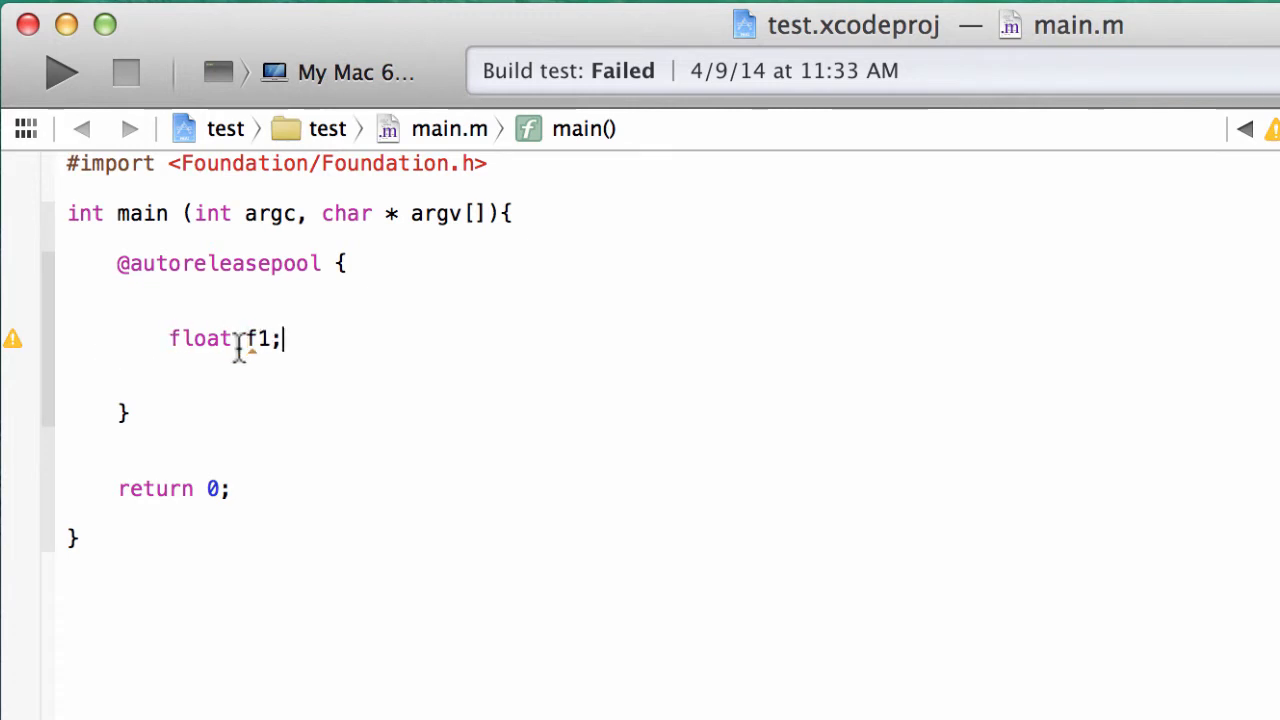
{"action": "key", "text": "Return"}
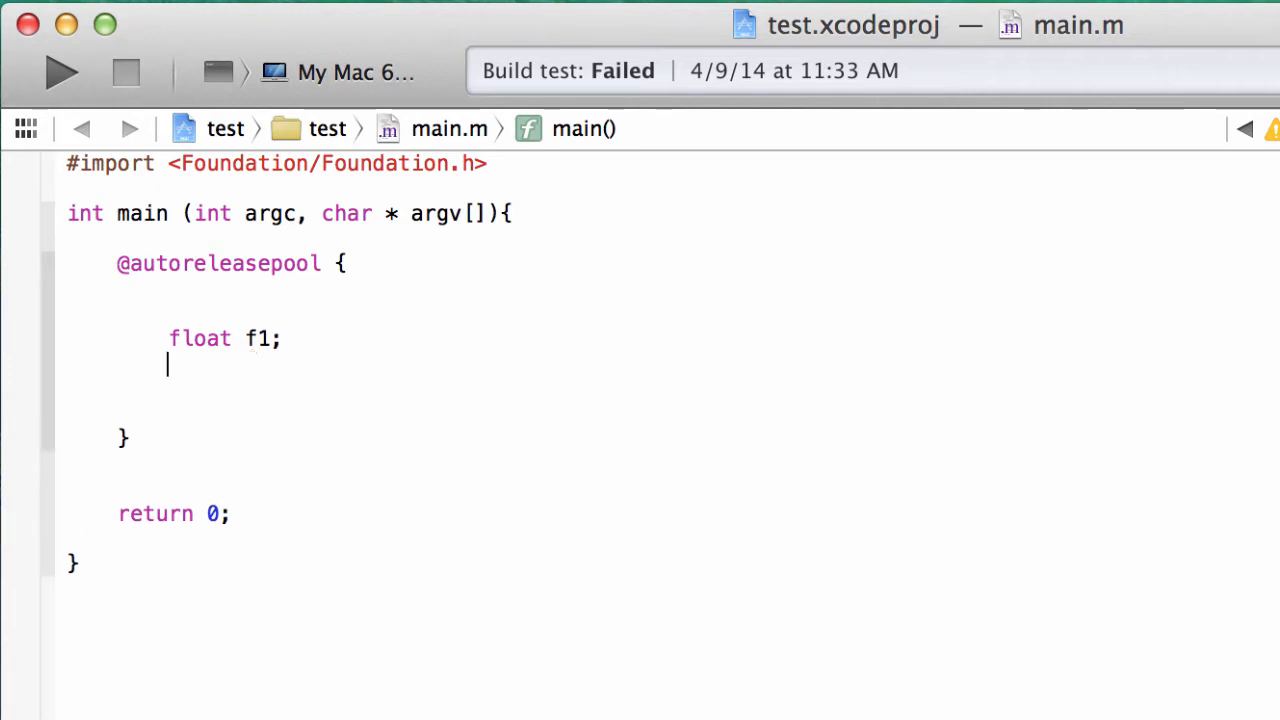
Add 'int red = 5;' on a new line below the f1 declaration
{"action": "key", "text": "return"}
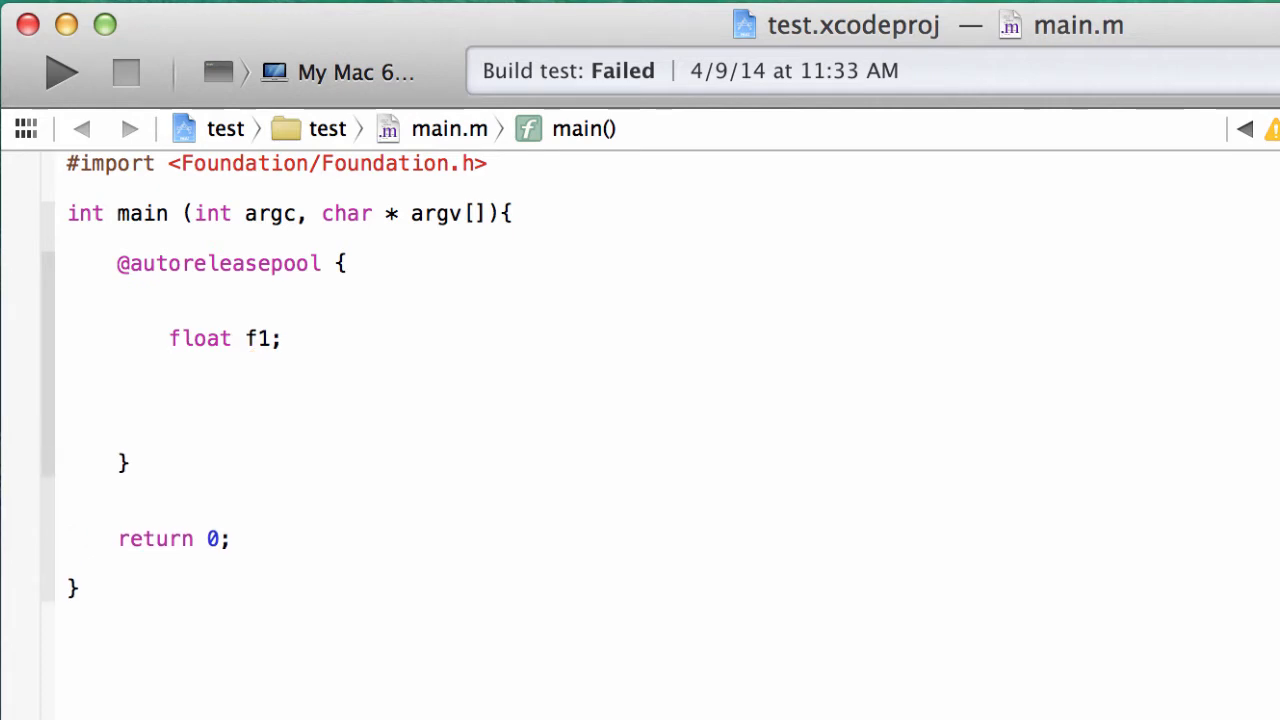
{"action": "left_click", "coordinate": [170, 388]}
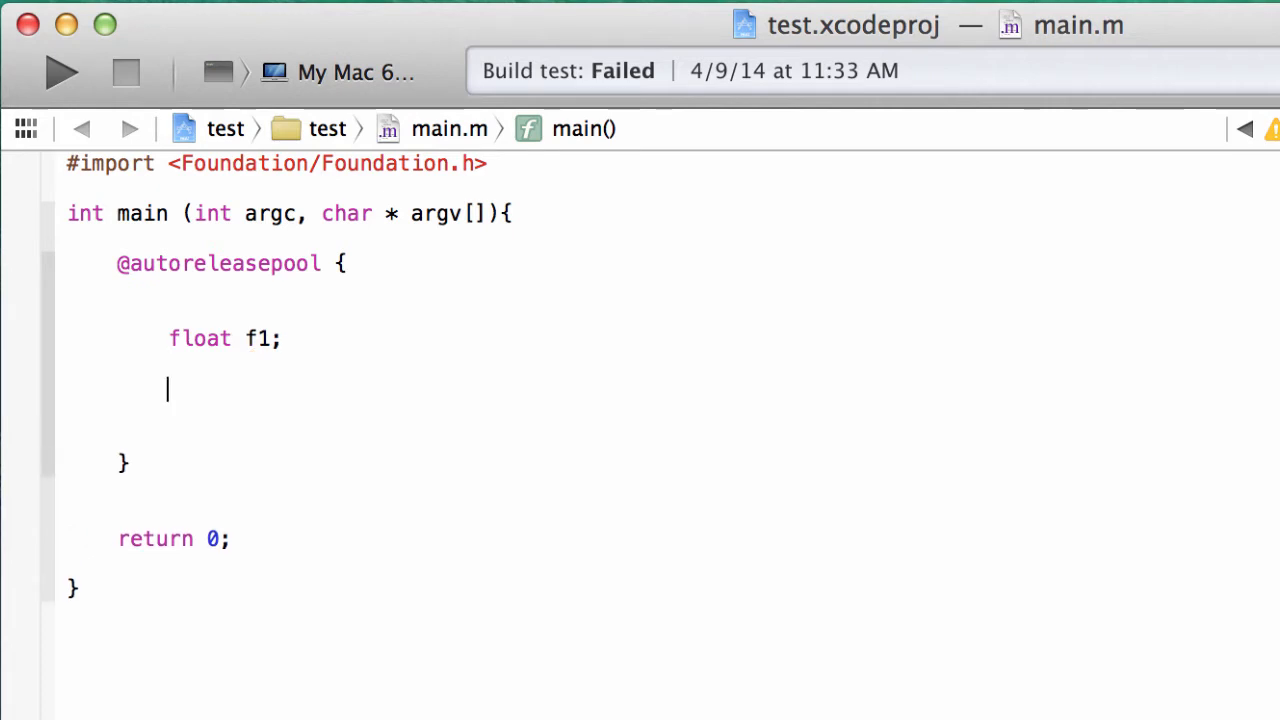
{"action": "type", "text": "t"}
{"action": "type", "text": "in"}
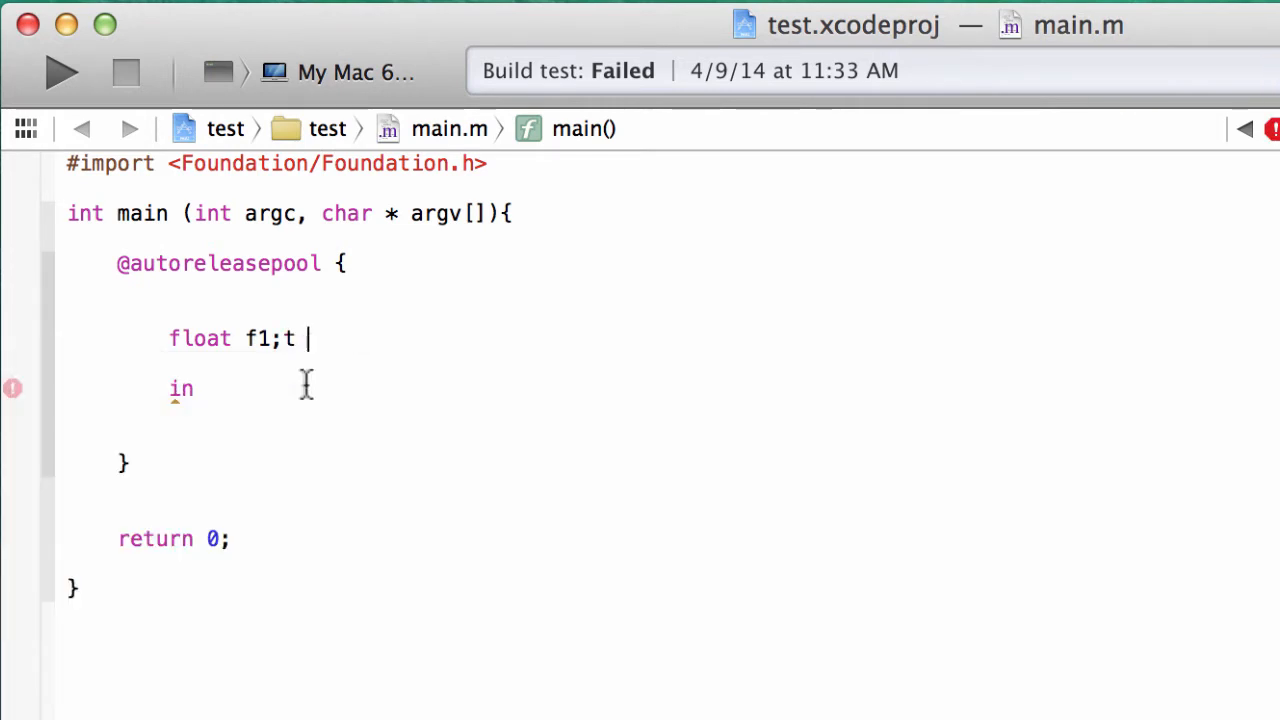
{"action": "key", "text": "BackSpace"}
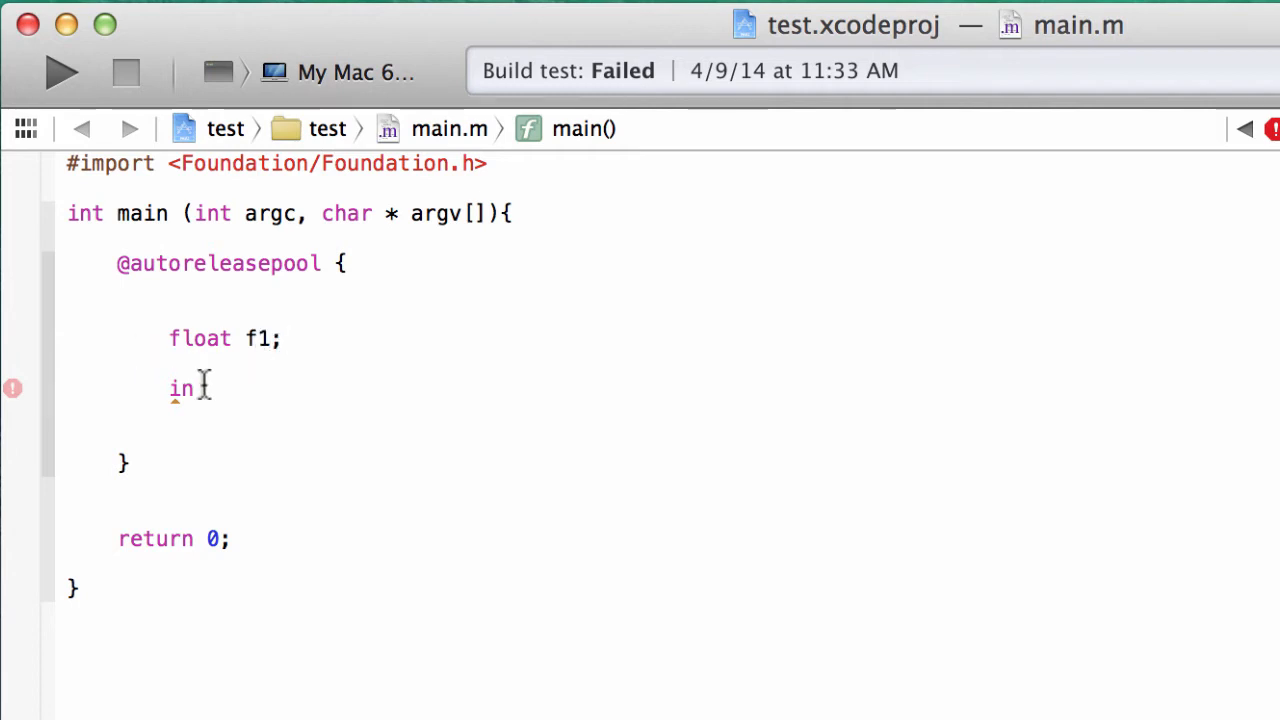
{"action": "type", "text": "t"}
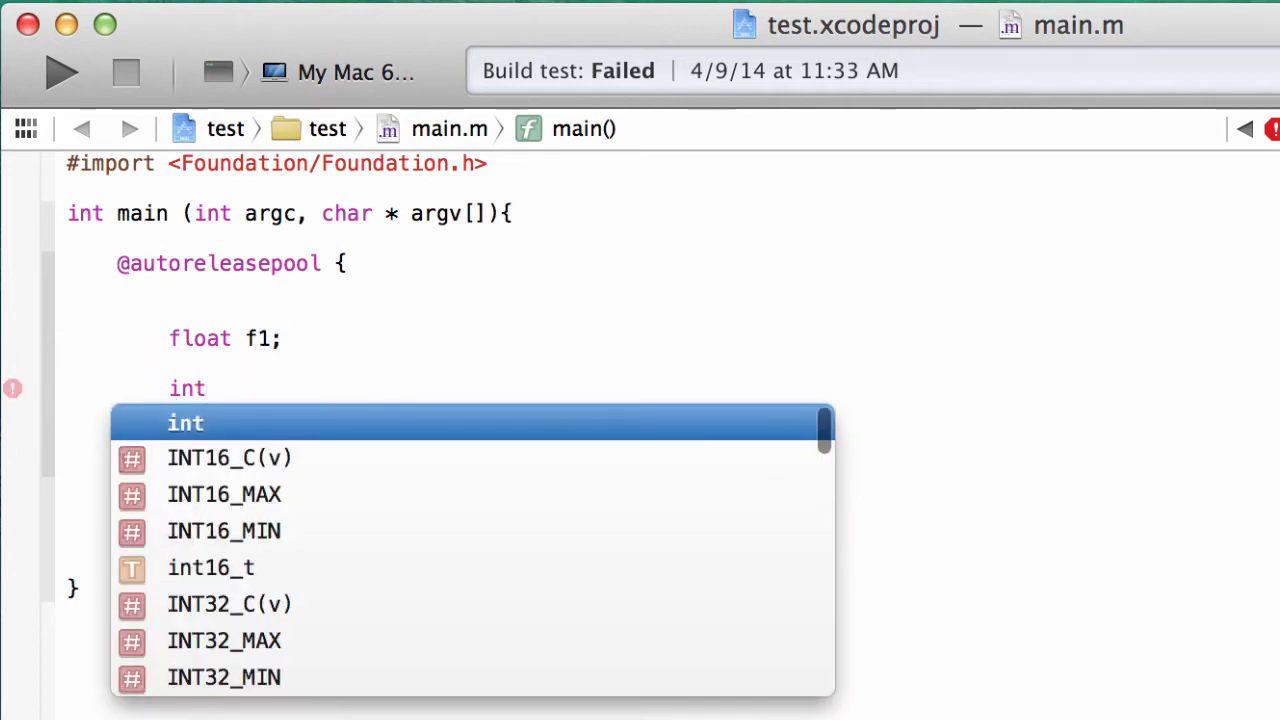
{"action": "key", "text": "Escape"}
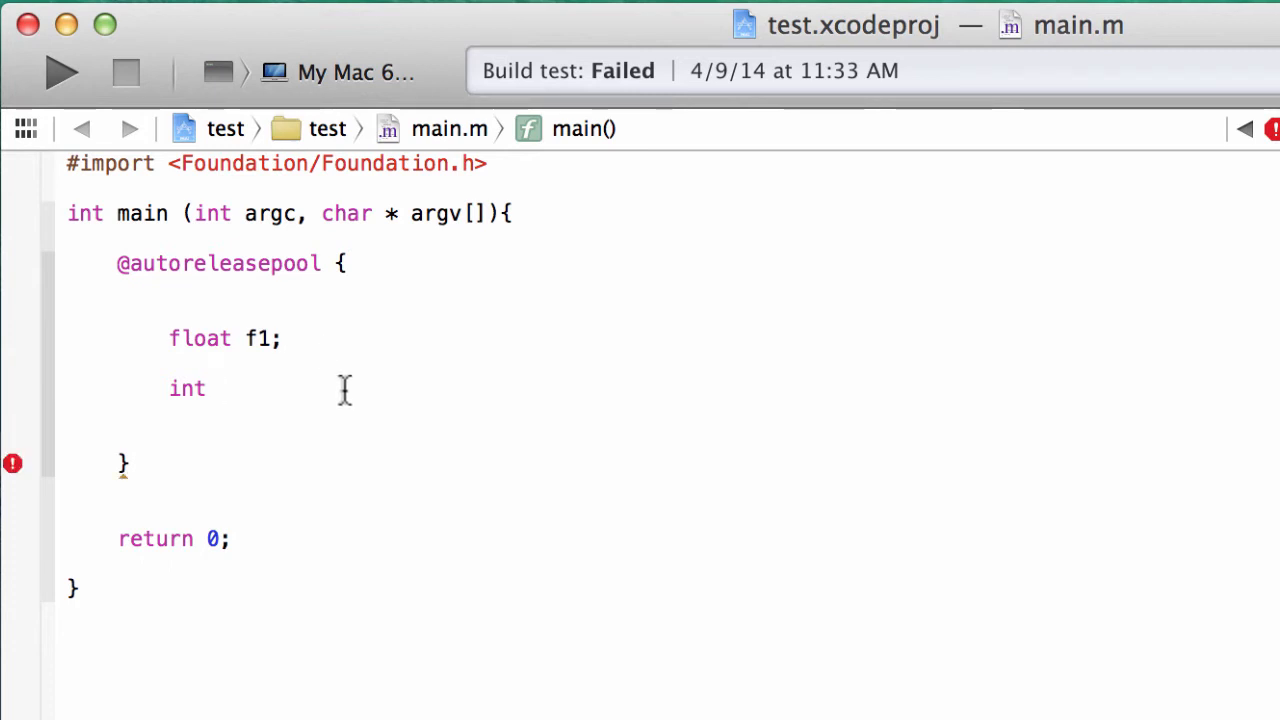
{"action": "type", "text": "r"}
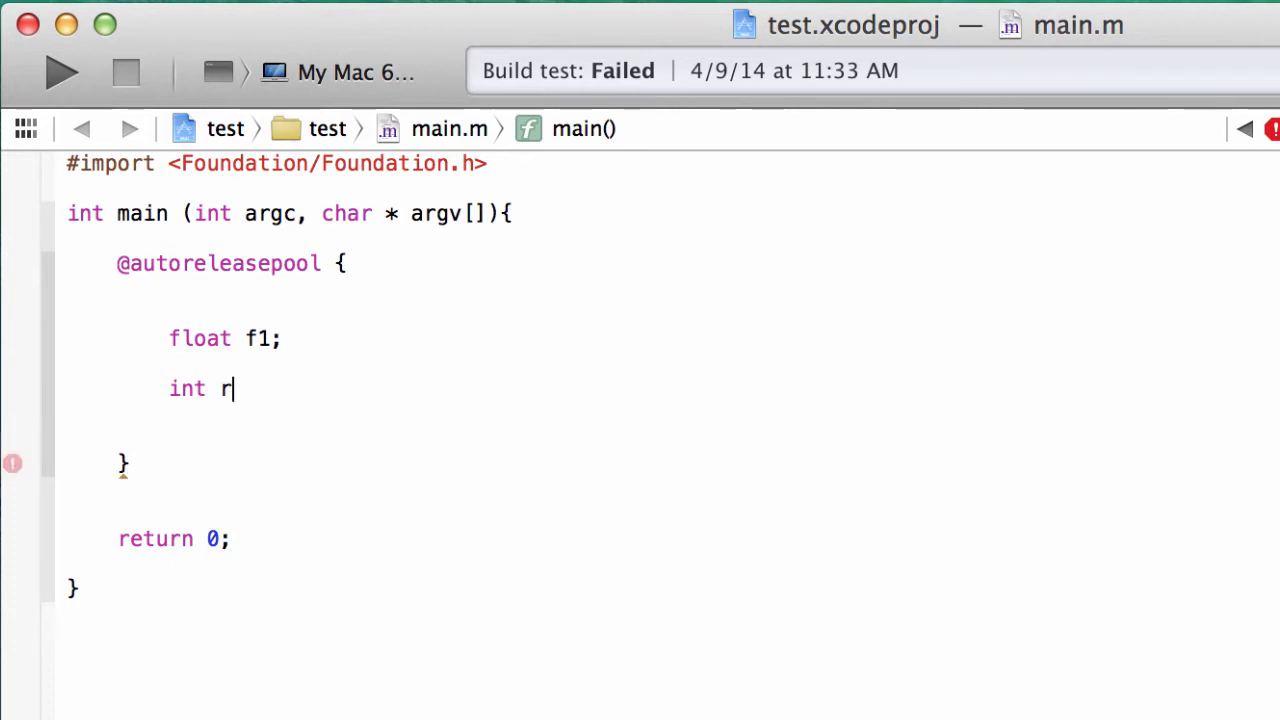
{"action": "type", "text": "ed ="}
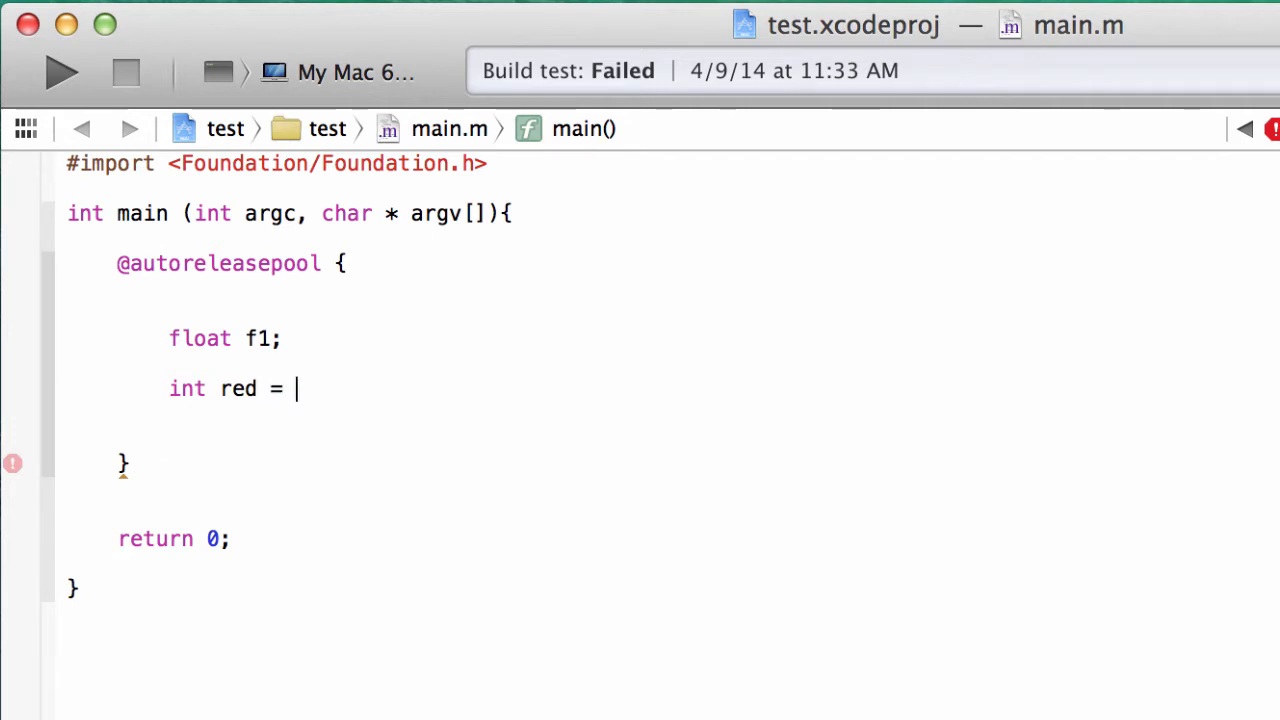
{"action": "type", "text": "5;"}
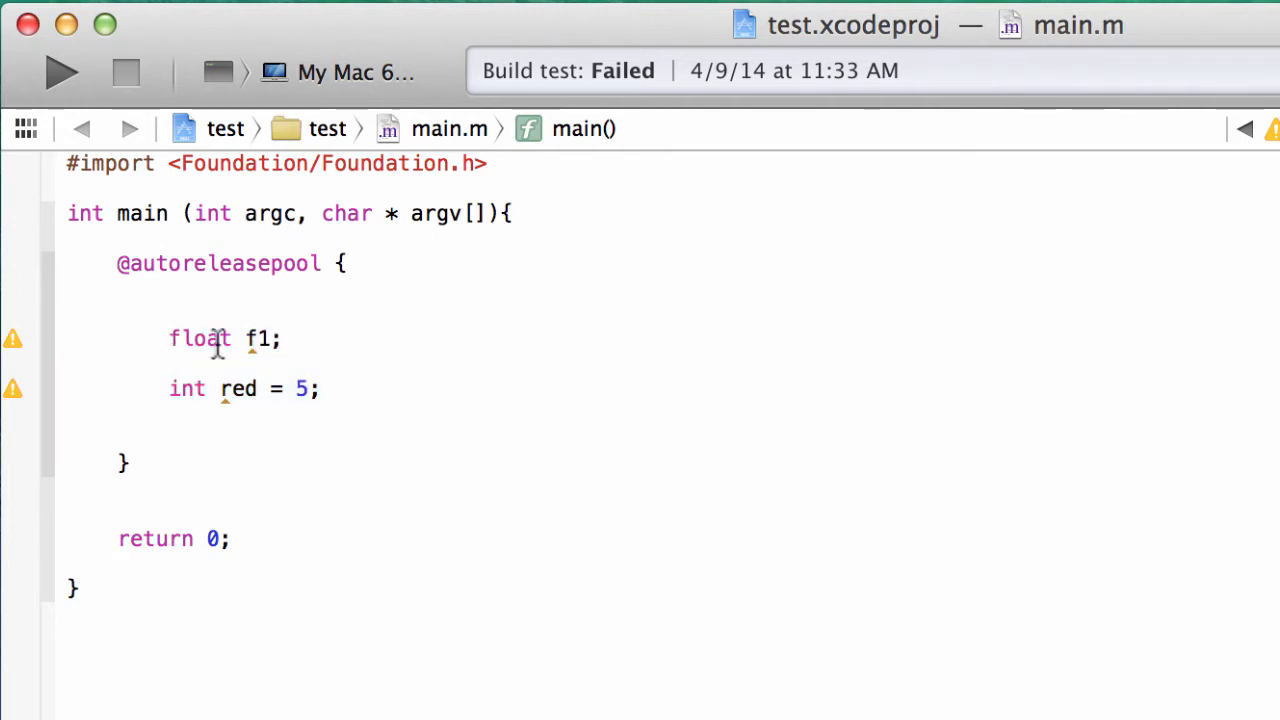
{"action": "mouse_move", "coordinate": [182, 400]}
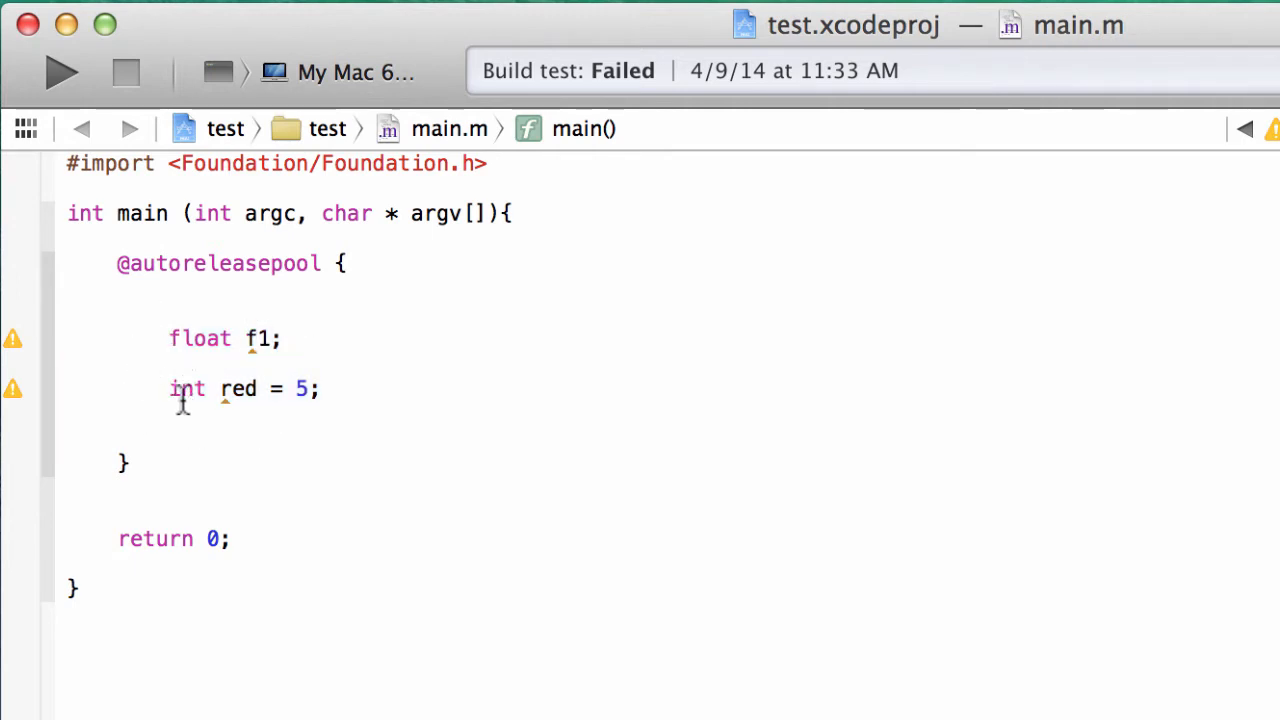
{"action": "left_click", "coordinate": [155, 313]}
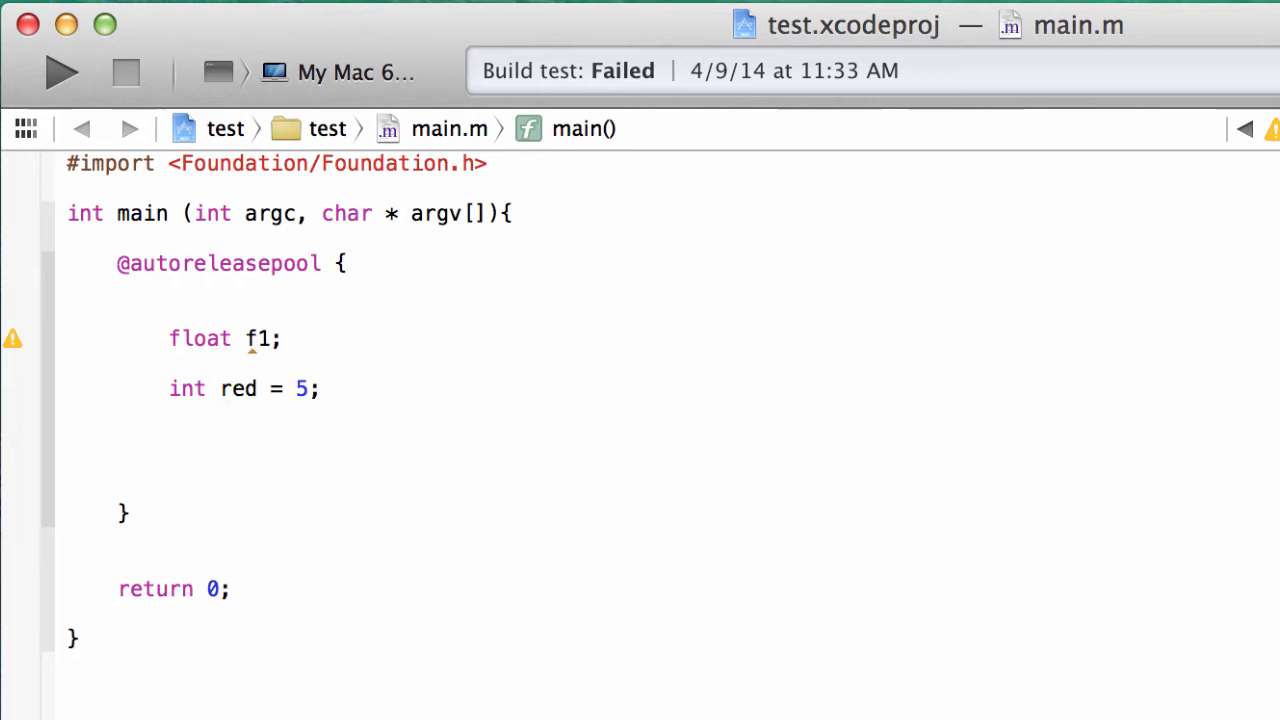
Write the line 'f1 = (float) red' below the int red declaration
{"action": "left_click", "coordinate": [167, 440]}
{"action": "type", "text": "f1 ="}
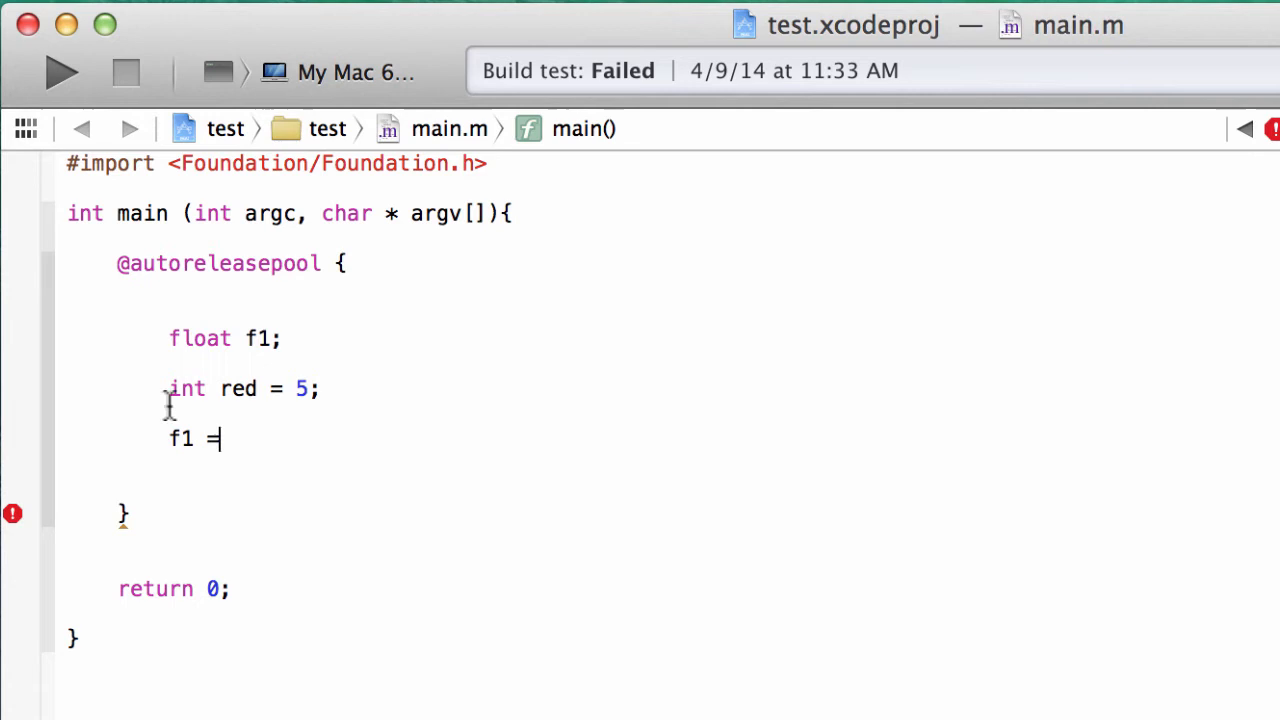
{"action": "mouse_move", "coordinate": [218, 405]}
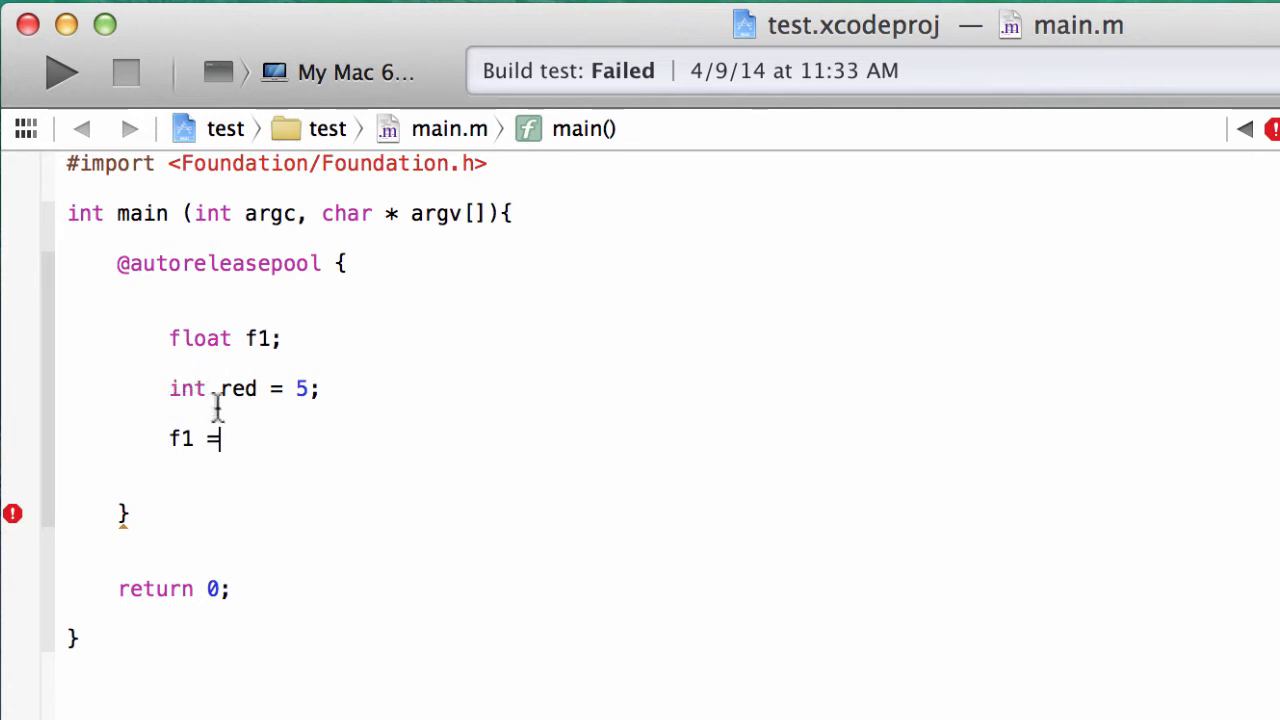
{"action": "type", "text": "()"}
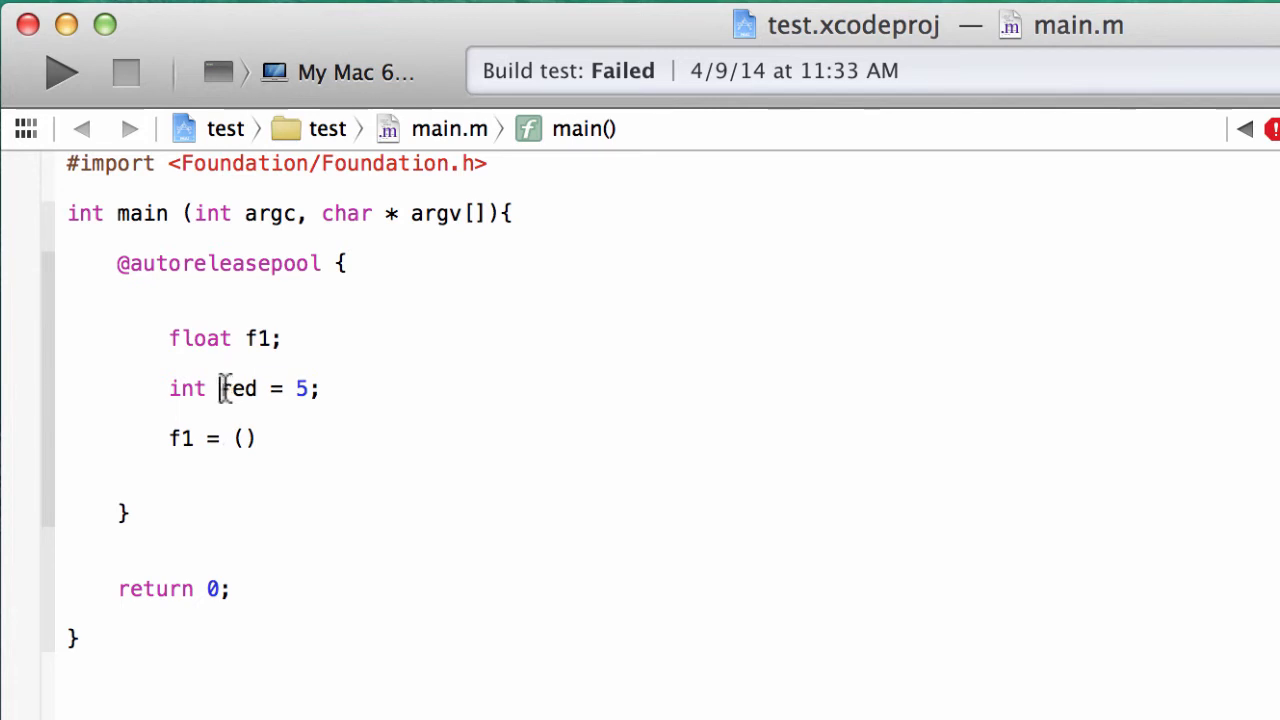
{"action": "double_click", "coordinate": [238, 388]}
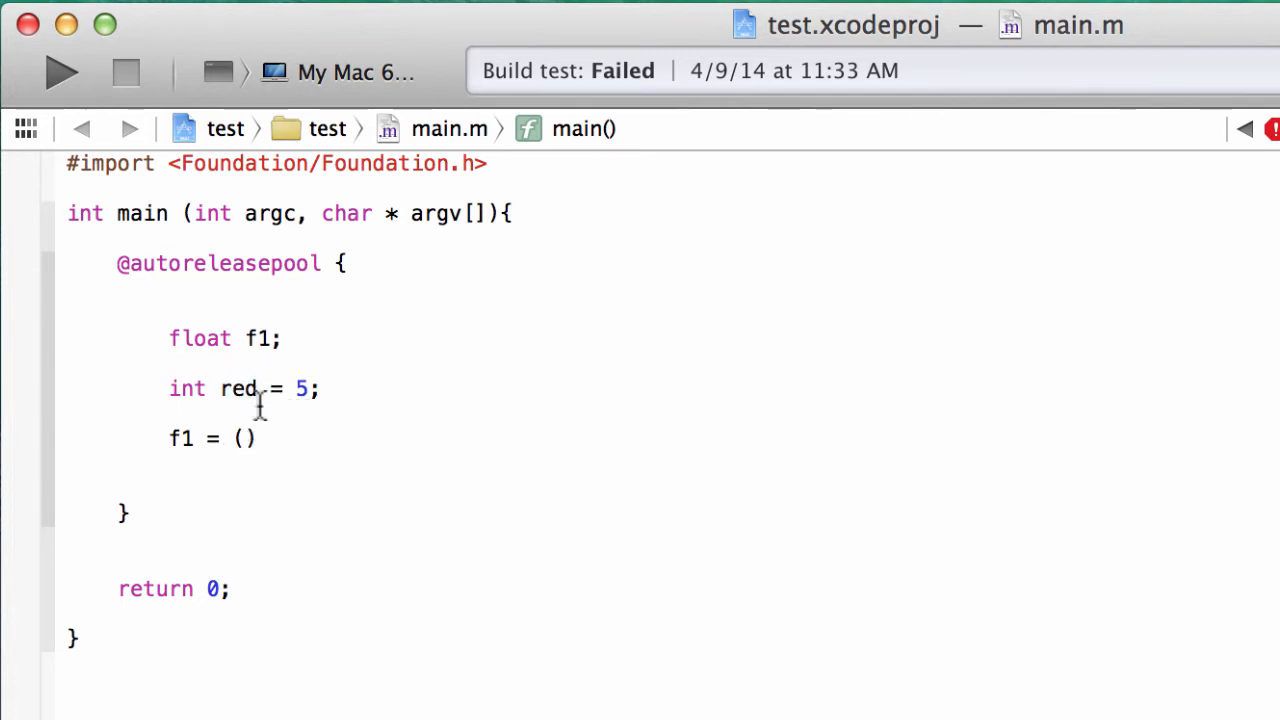
{"action": "type", "text": "float"}
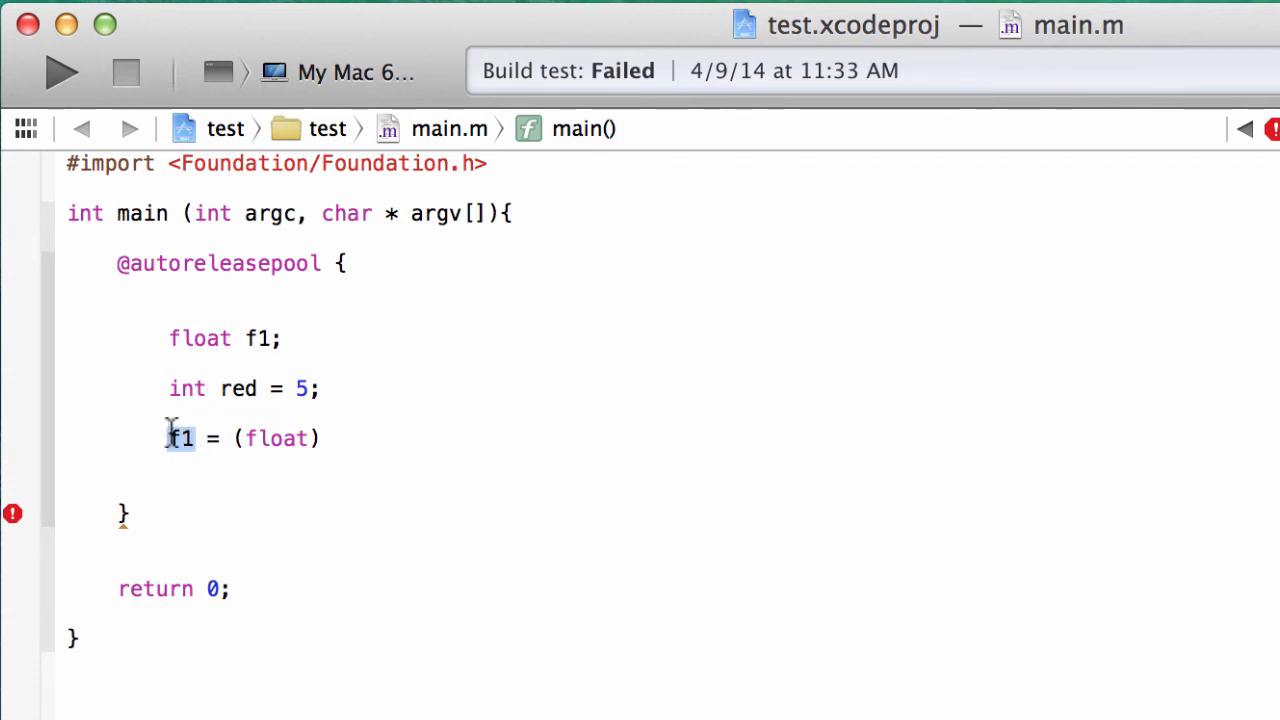
{"action": "mouse_move", "coordinate": [240, 438]}
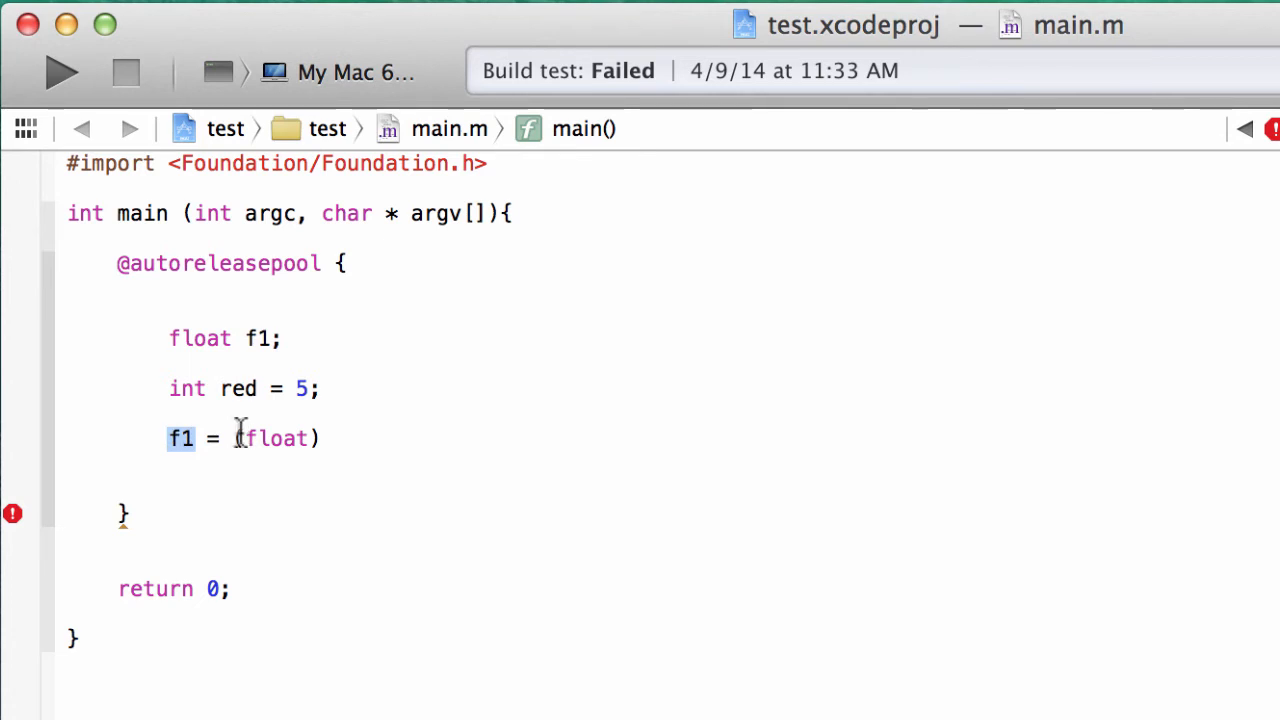
{"action": "mouse_move", "coordinate": [285, 438]}
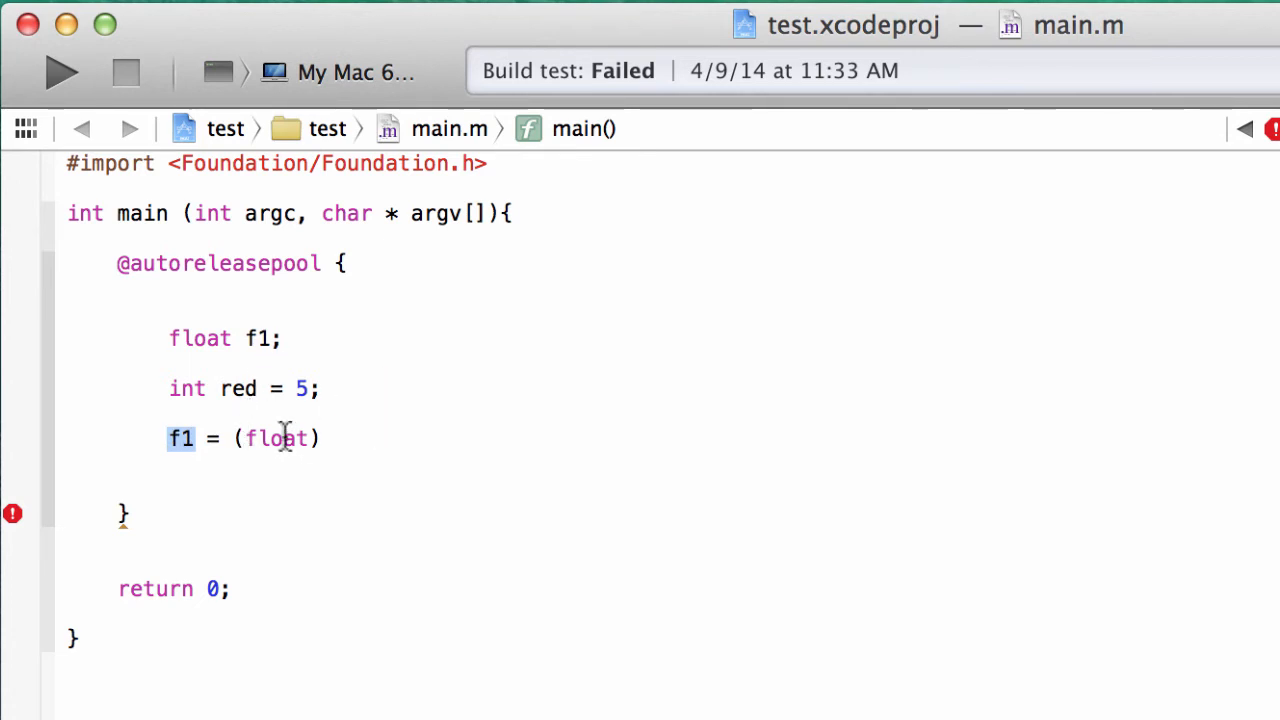
{"action": "double_click", "coordinate": [277, 438]}
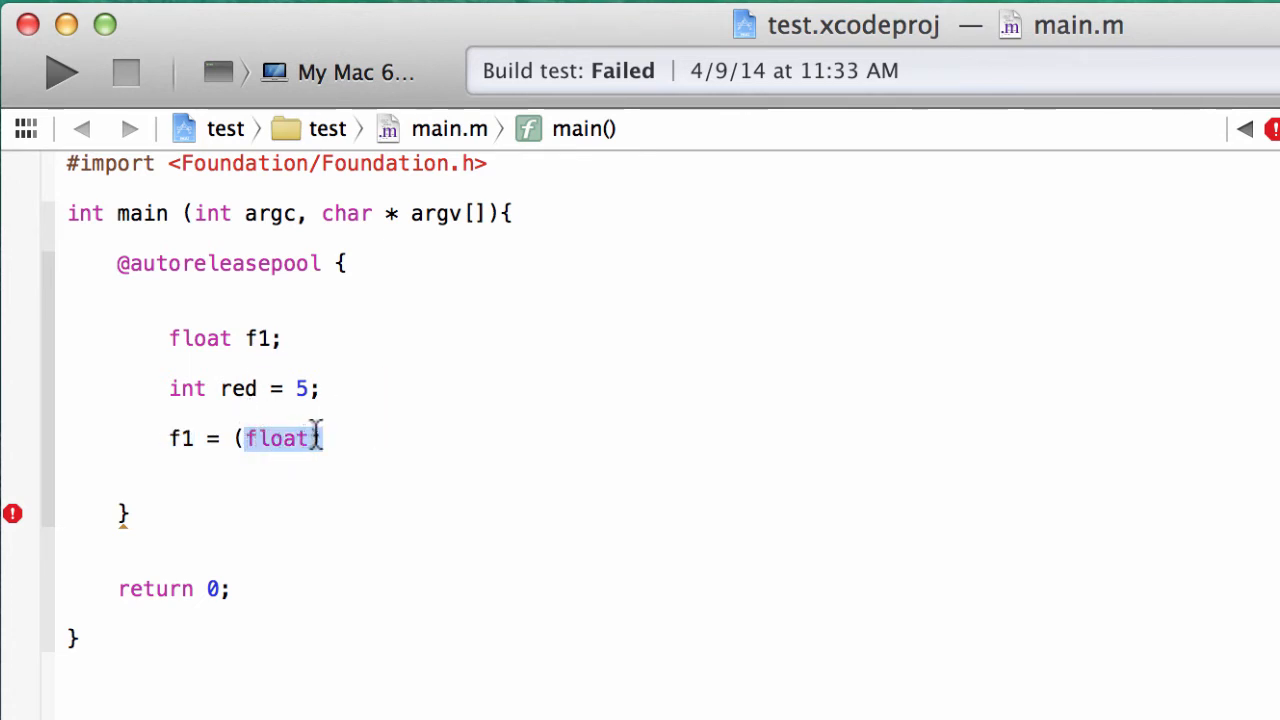
{"action": "left_click", "coordinate": [388, 435]}
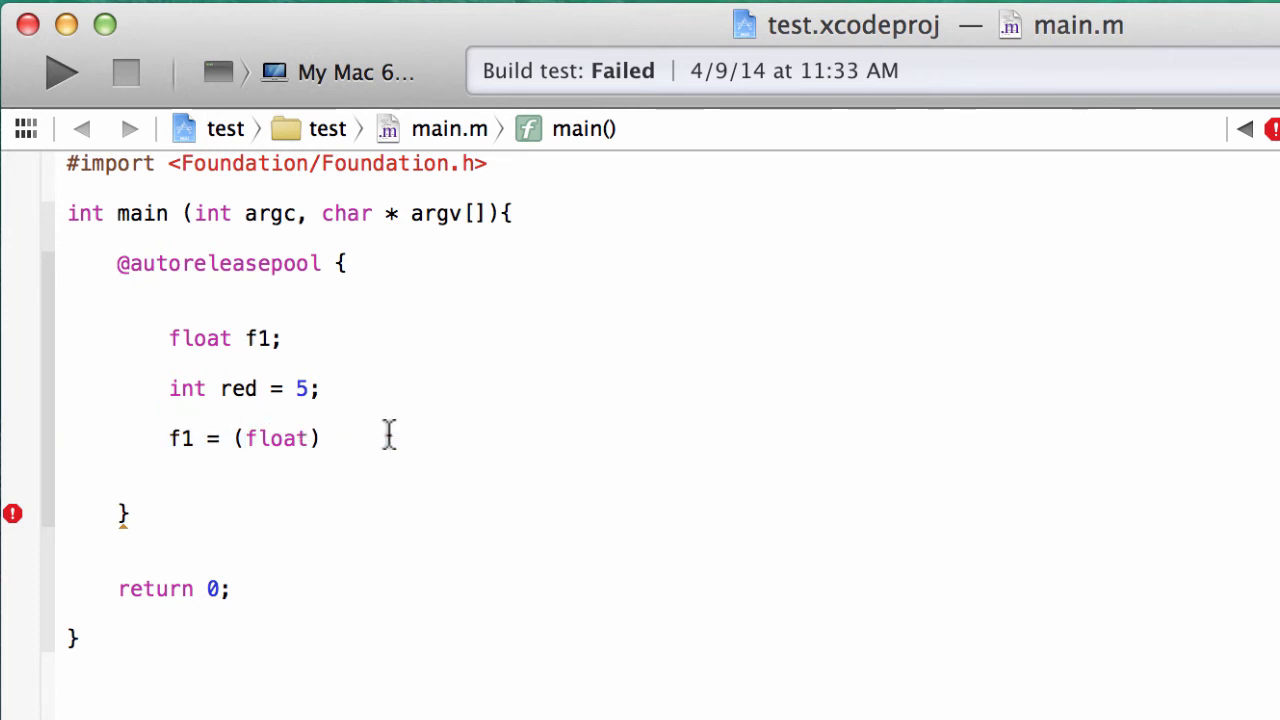
{"action": "type", "text": "red"}
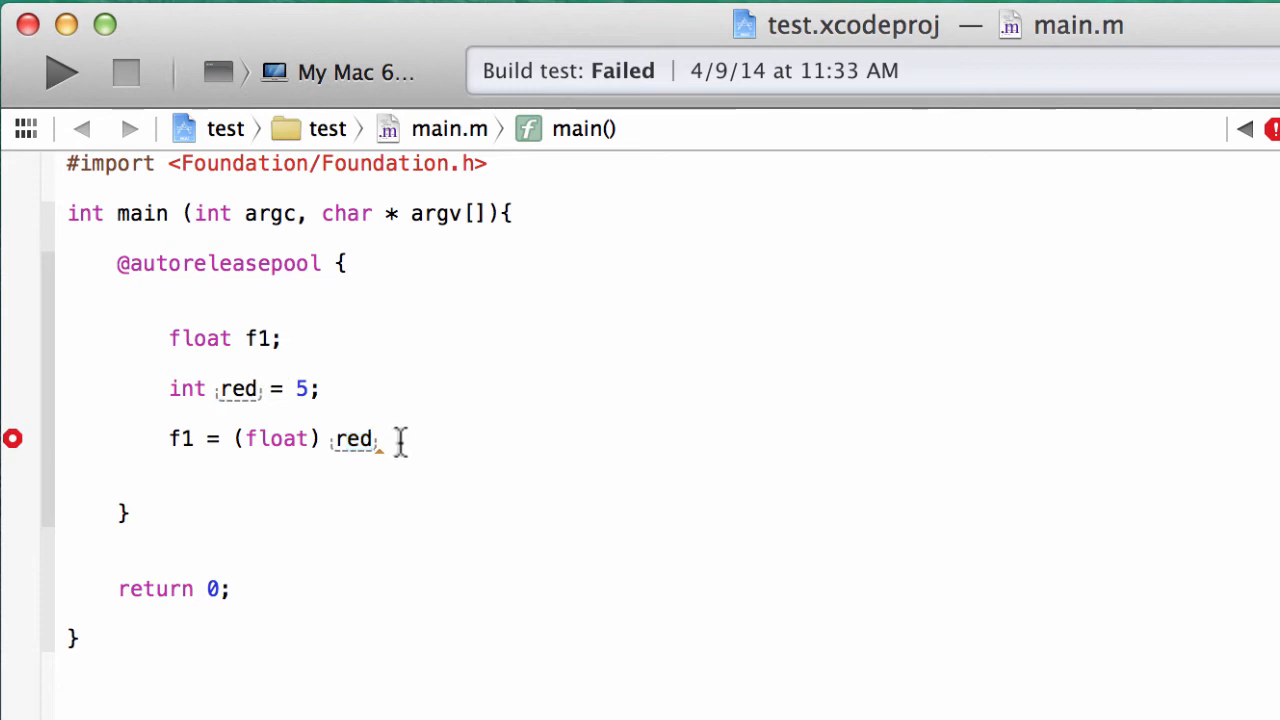
Append '+ 1;' so the assignment reads 'f1 = (float) red + 1;'
{"action": "type", "text": "+"}
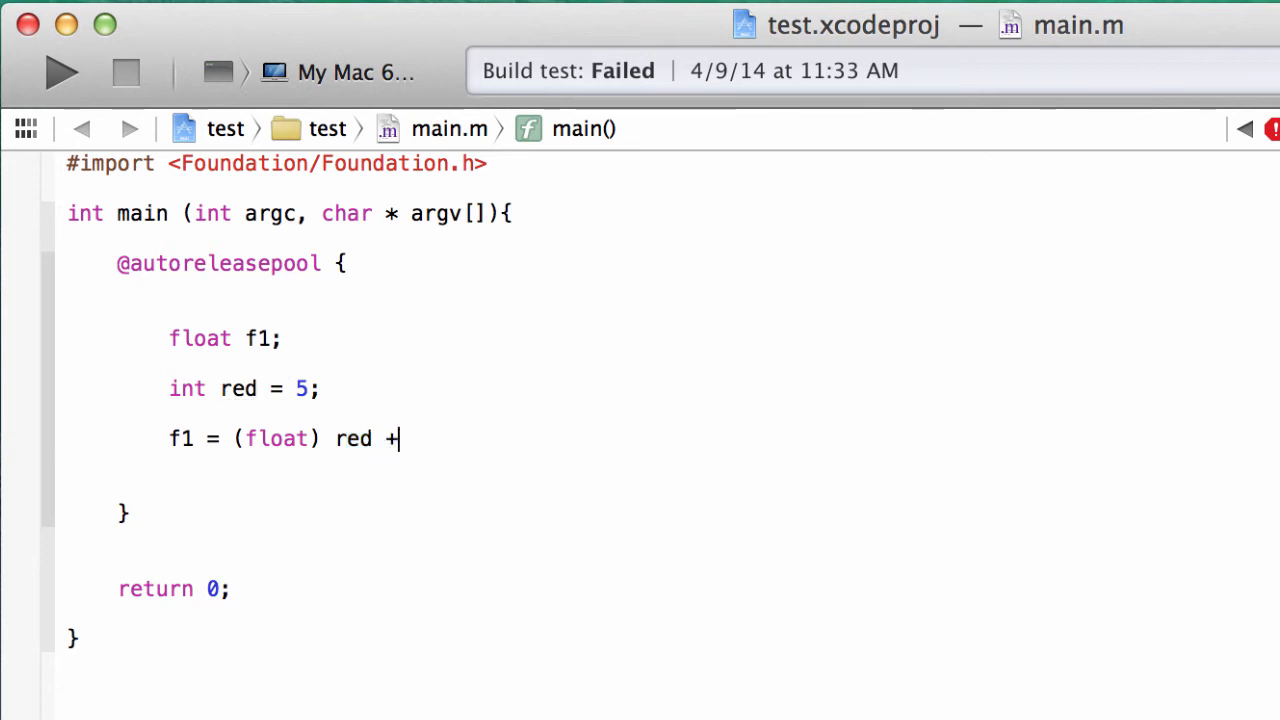
{"action": "type", "text": "1"}
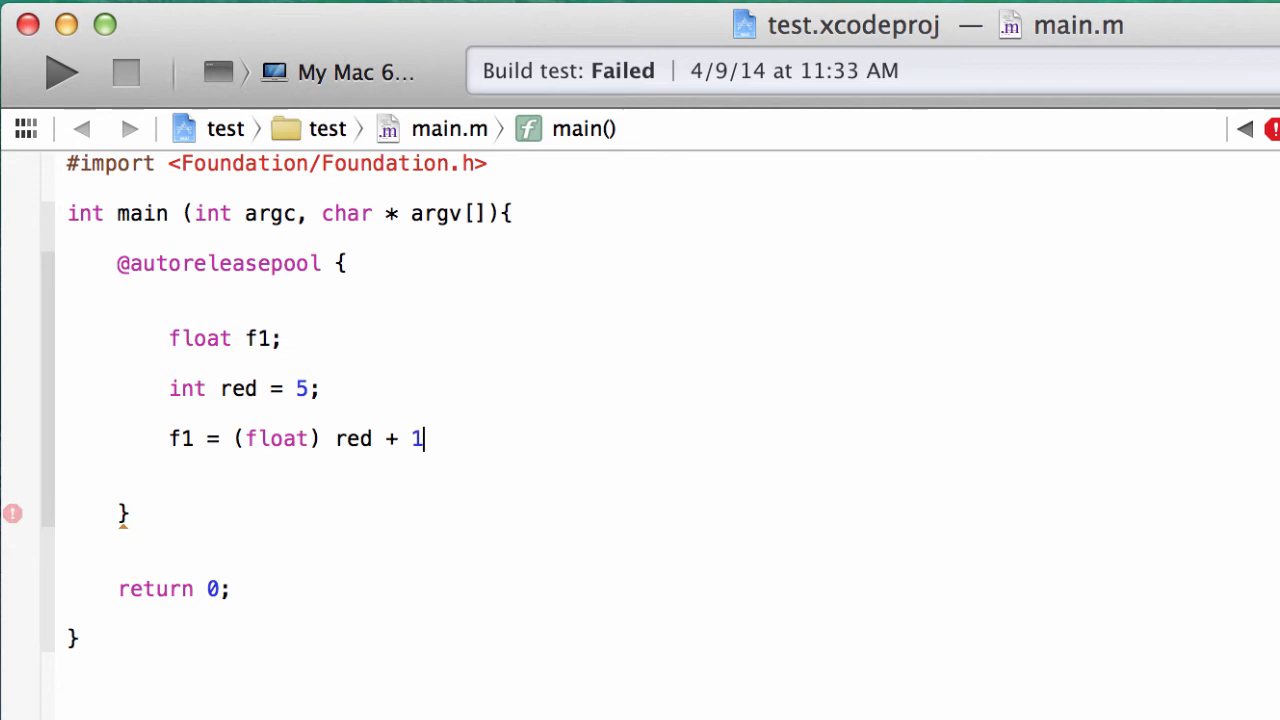
{"action": "type", "text": ";"}
{"action": "type", "text": "NSLog ("}
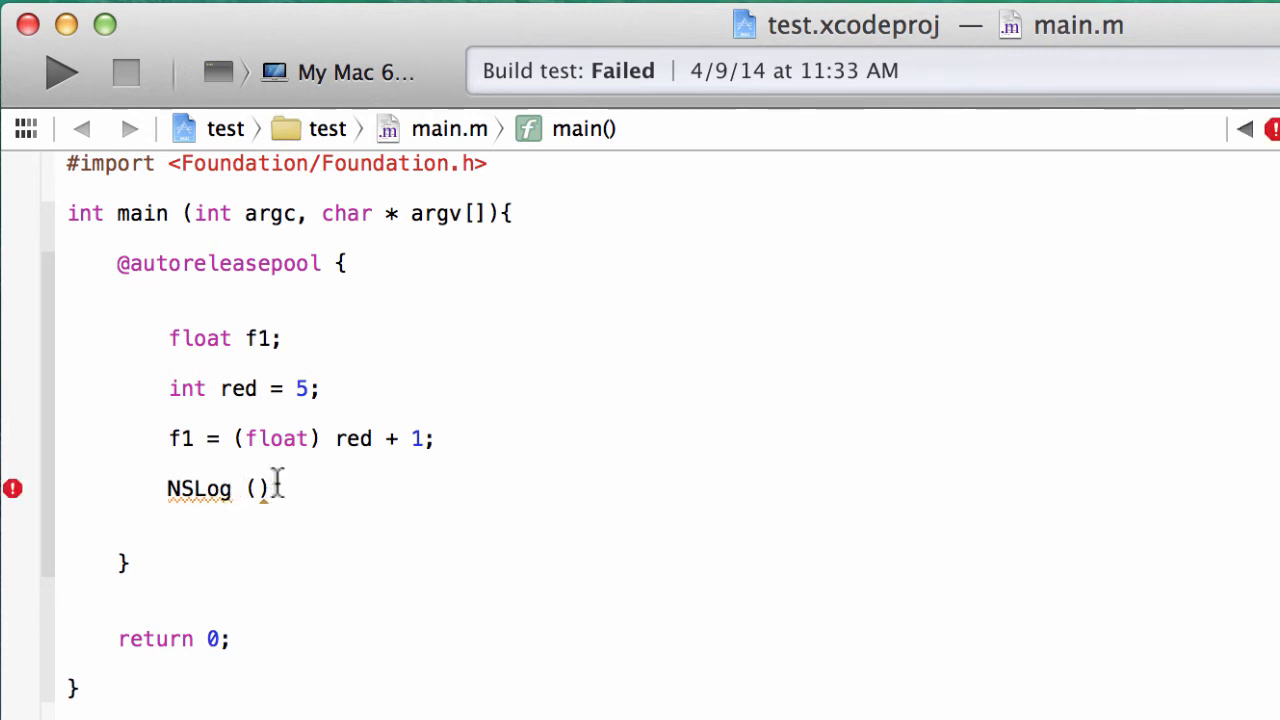
Fill in the call as 'NSLog (@"%f", f1);' to print f1
{"action": "type", "text": ";"}
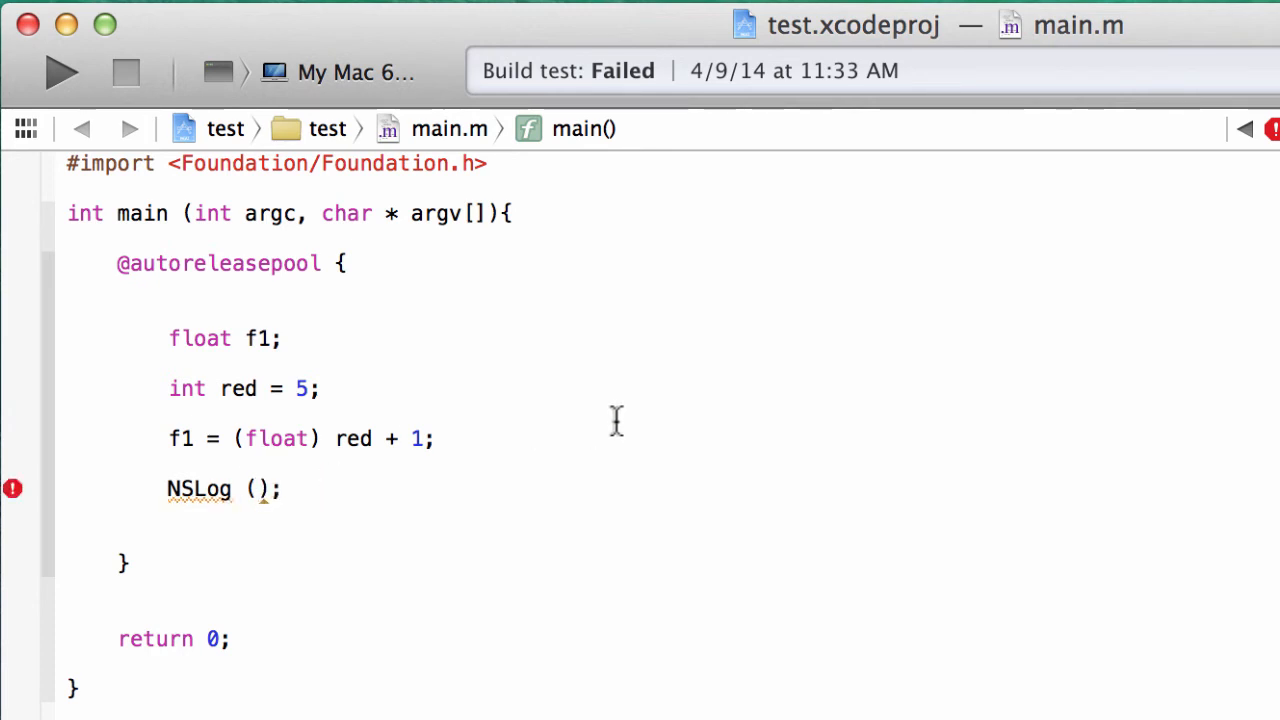
{"action": "type", "text": "@"}
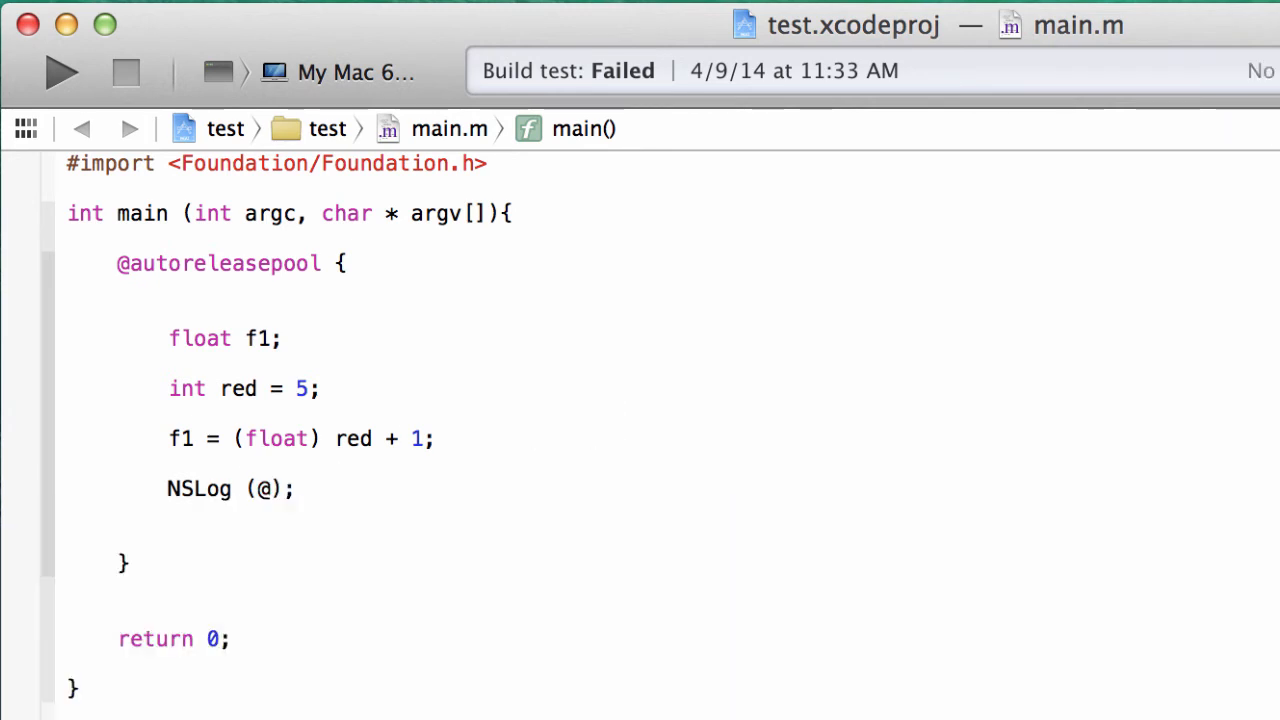
{"action": "type", "text": "\"\""}
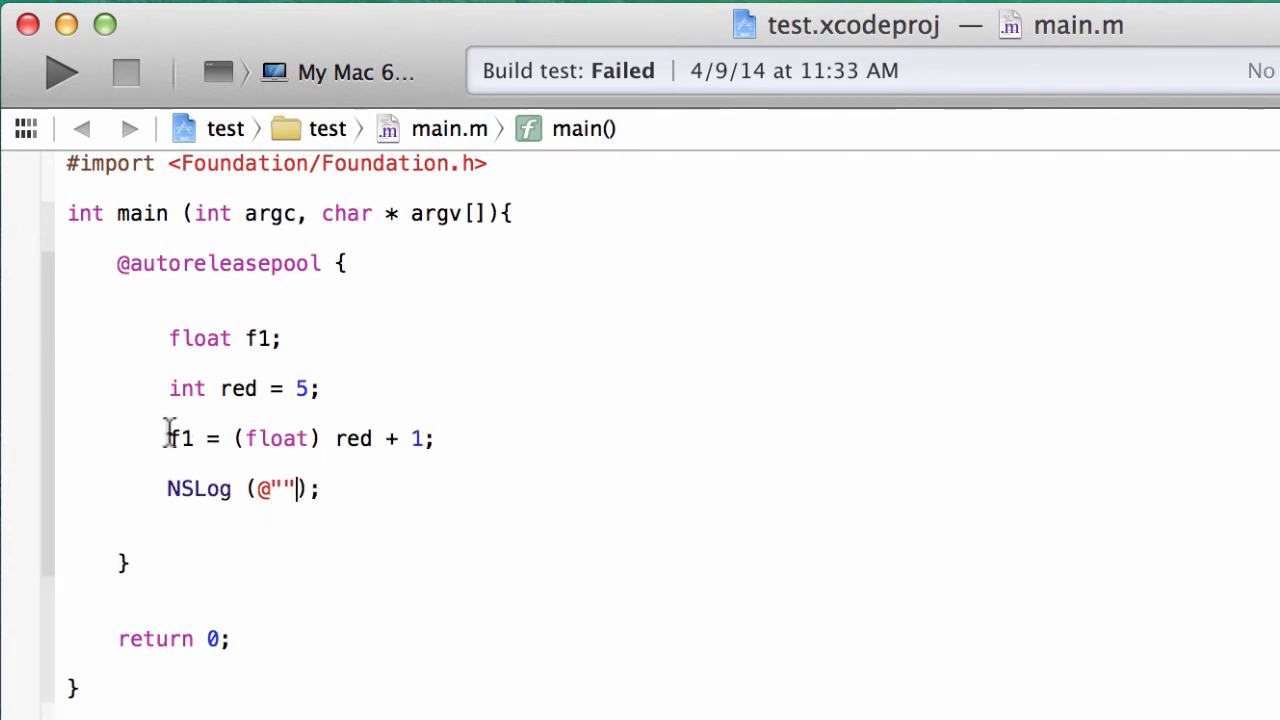
{"action": "double_click", "coordinate": [181, 438]}
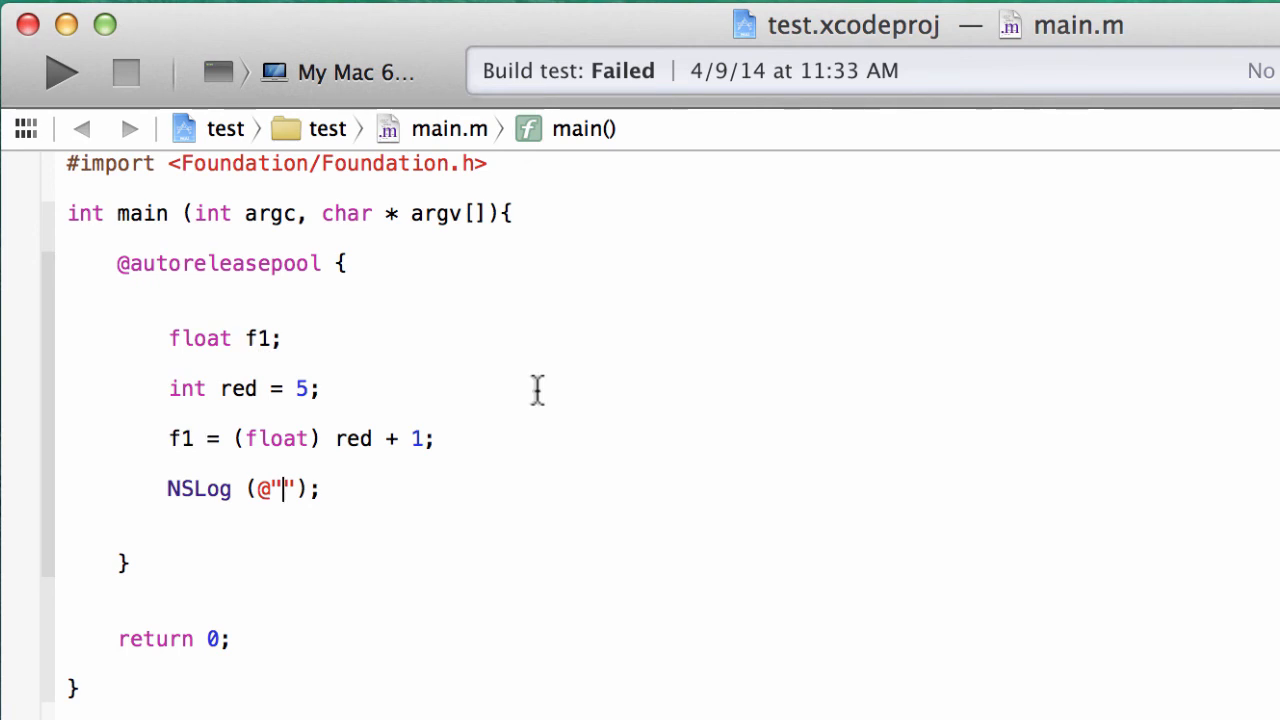
{"action": "type", "text": "%f"}
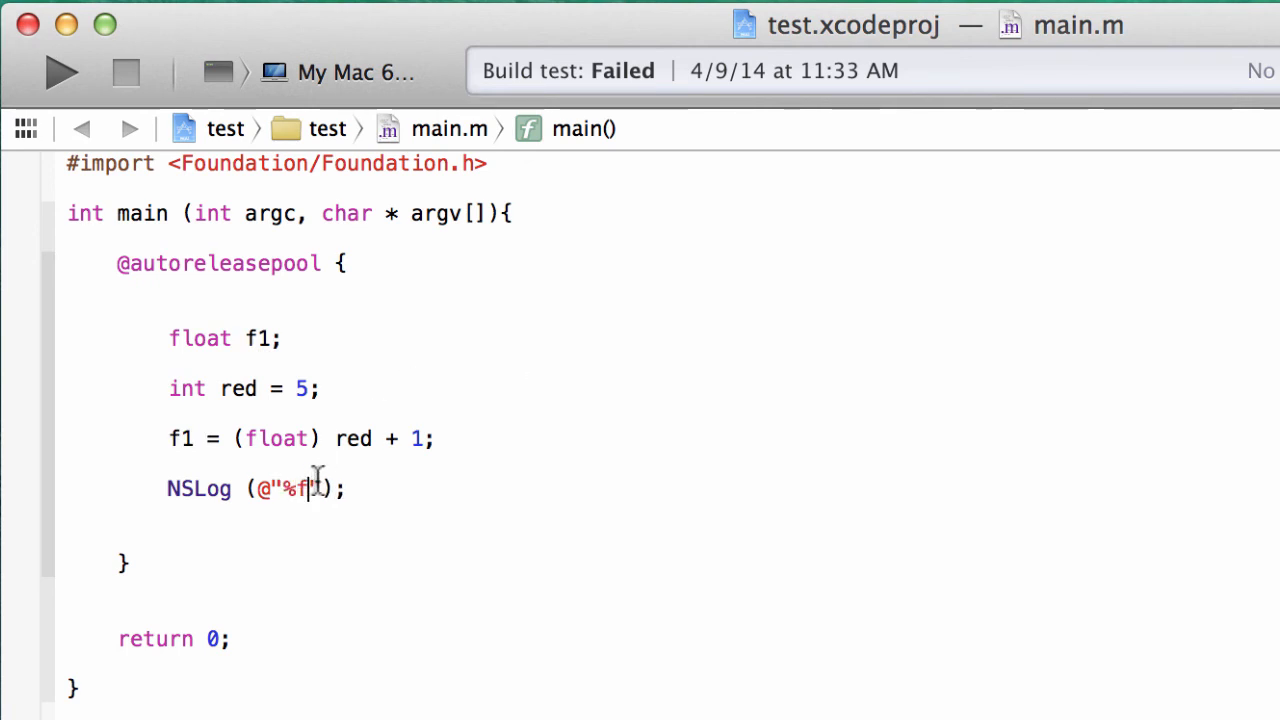
{"action": "type", "text": "\""}
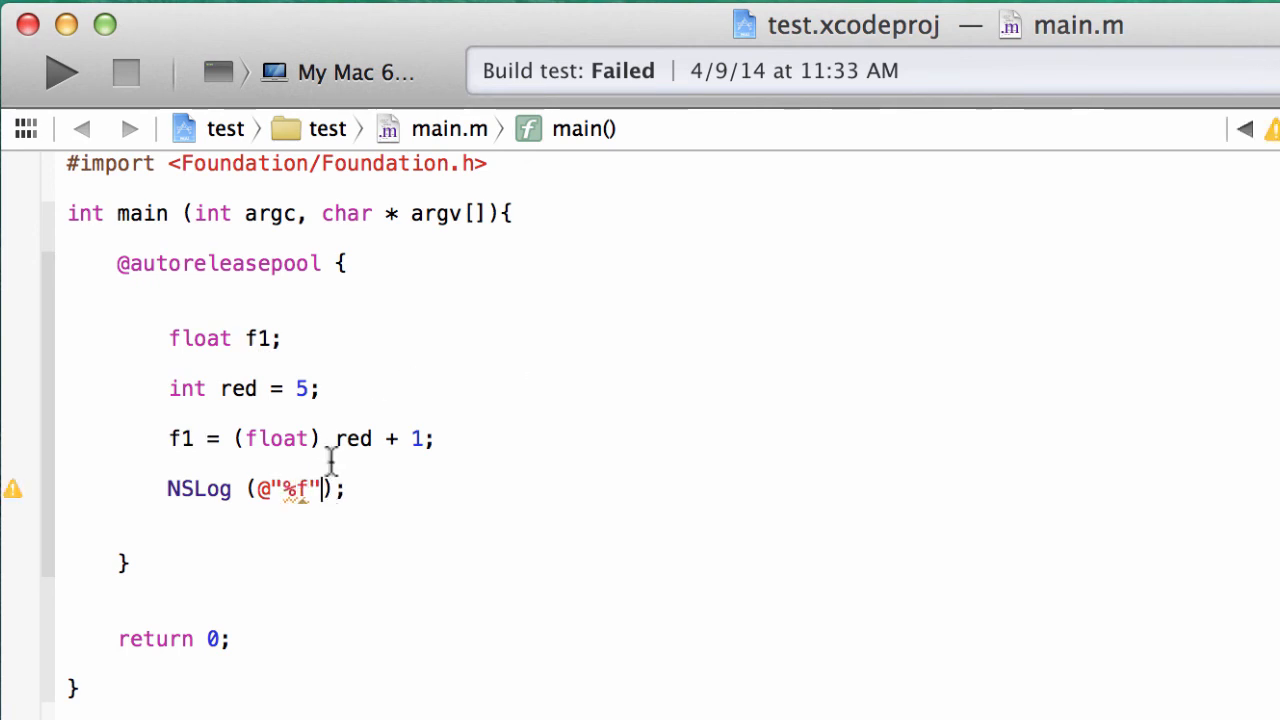
{"action": "type", "text": ","}
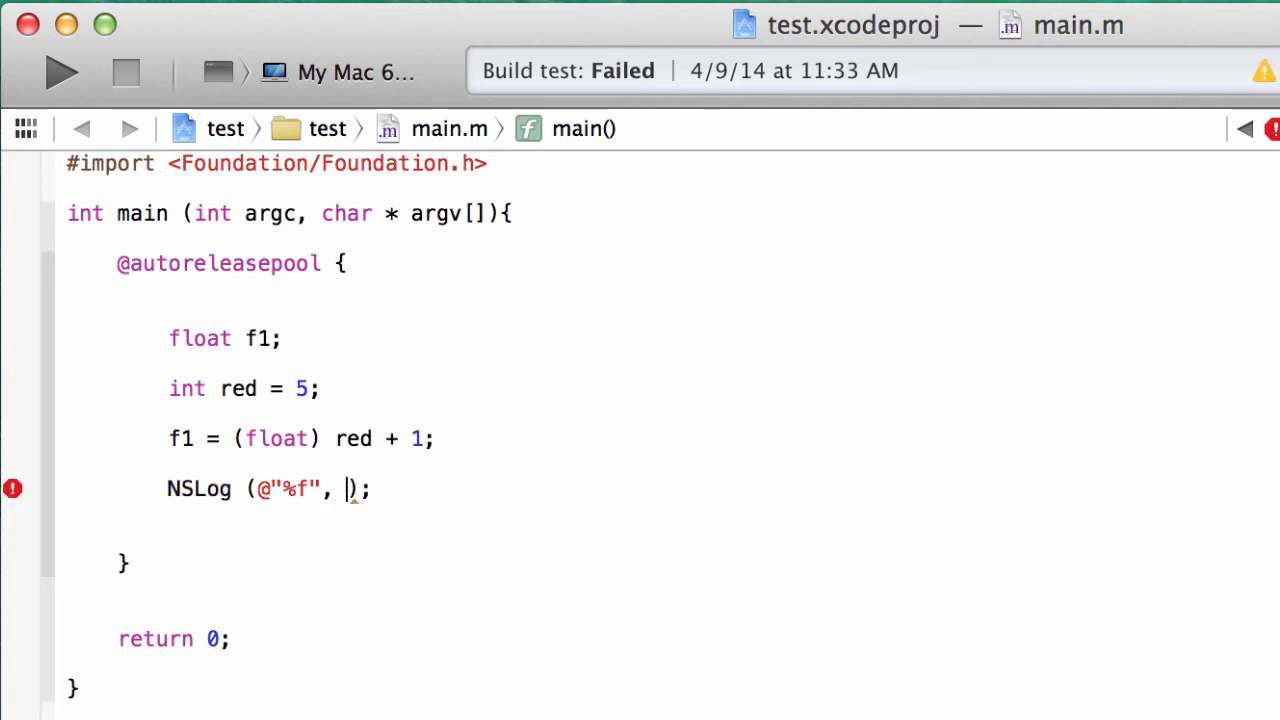
{"action": "type", "text": "f1"}
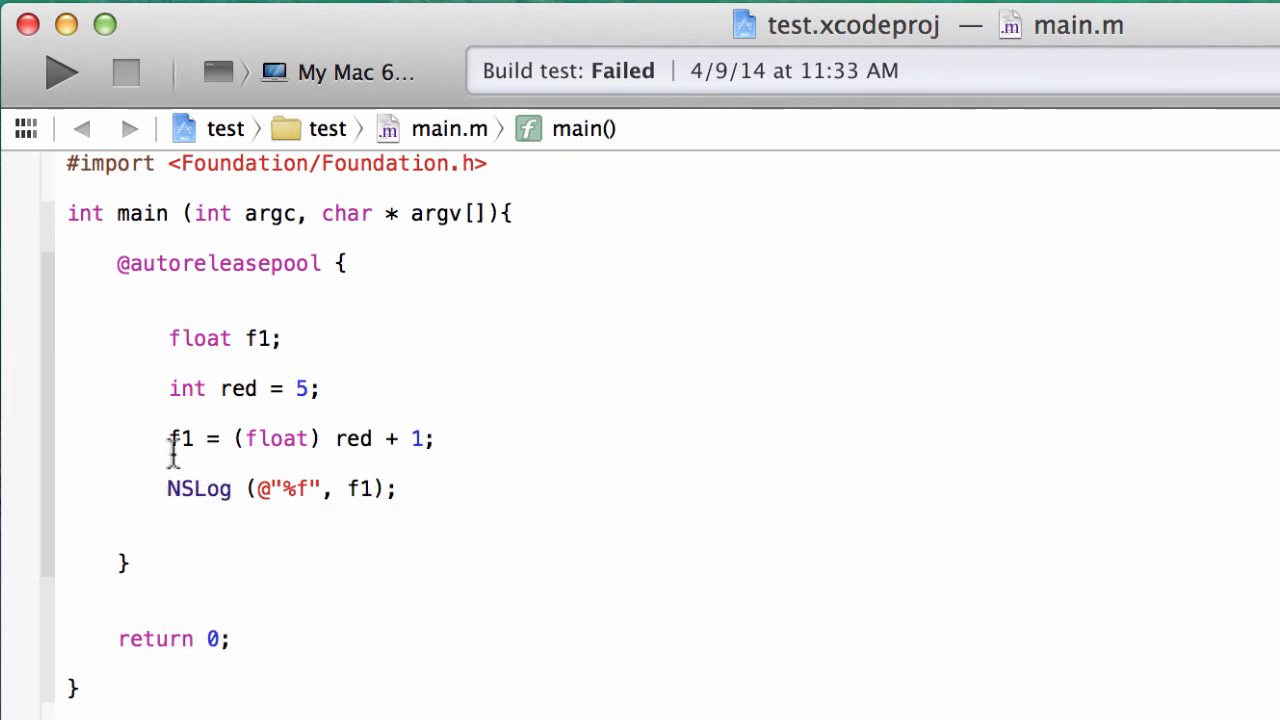
{"action": "double_click", "coordinate": [180, 438]}
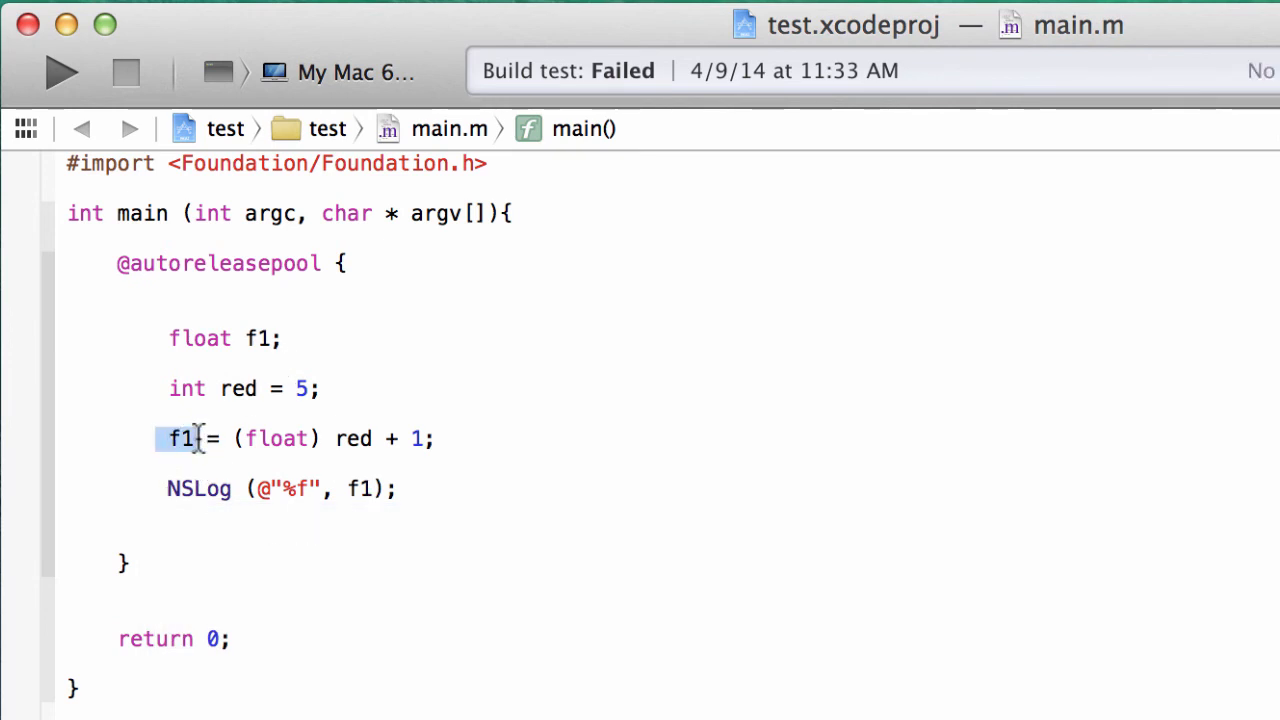
{"action": "mouse_move", "coordinate": [325, 438]}
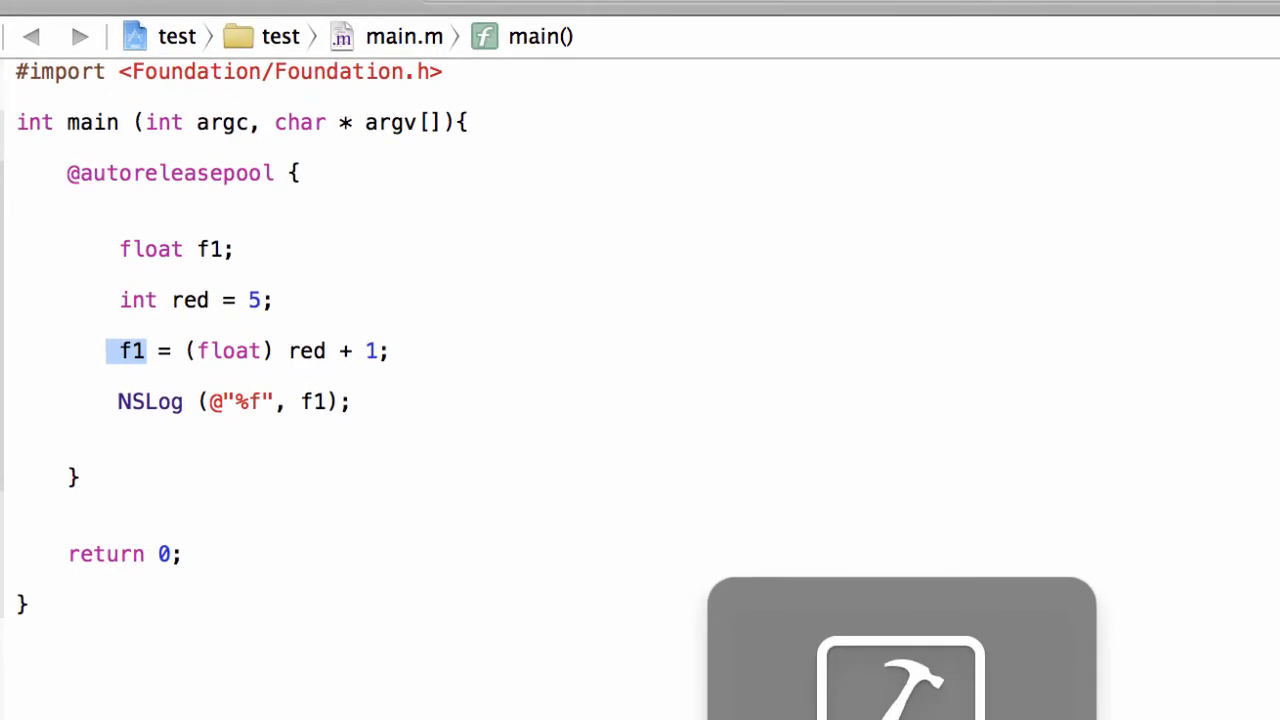
Build and run the test program with the Run button
{"action": "left_click", "coordinate": [79, 36]}
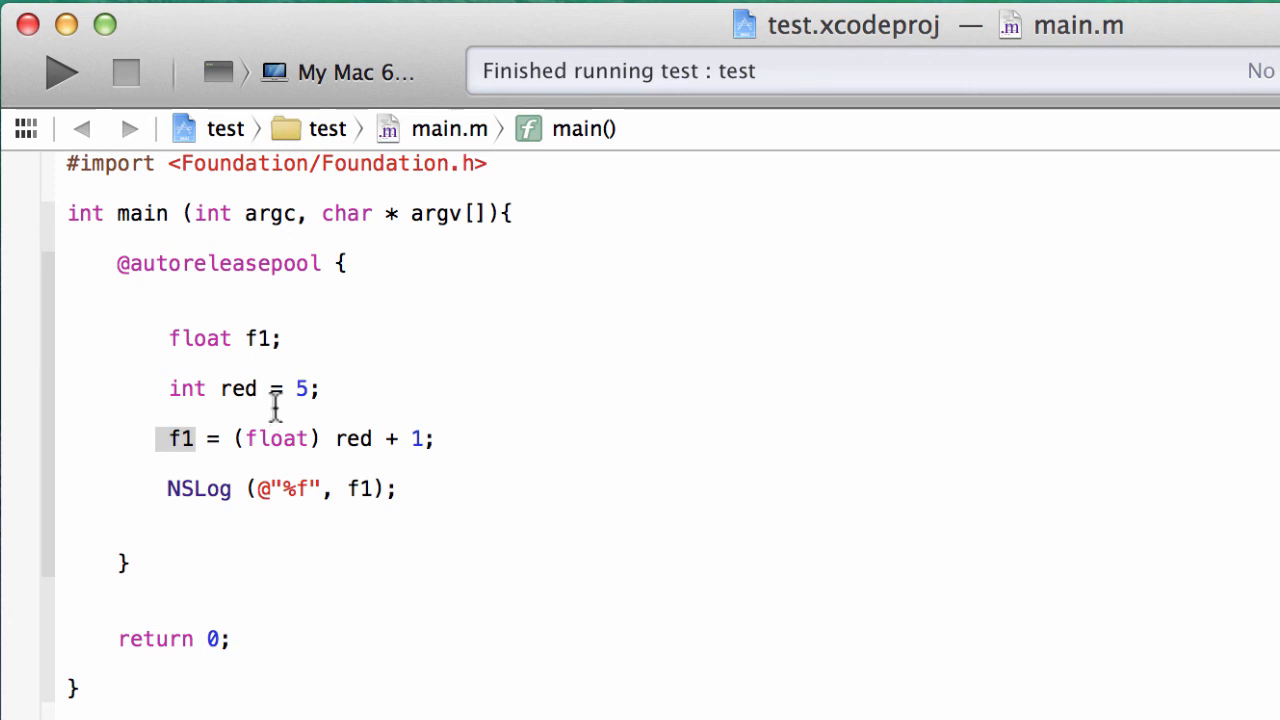
{"action": "double_click", "coordinate": [187, 388]}
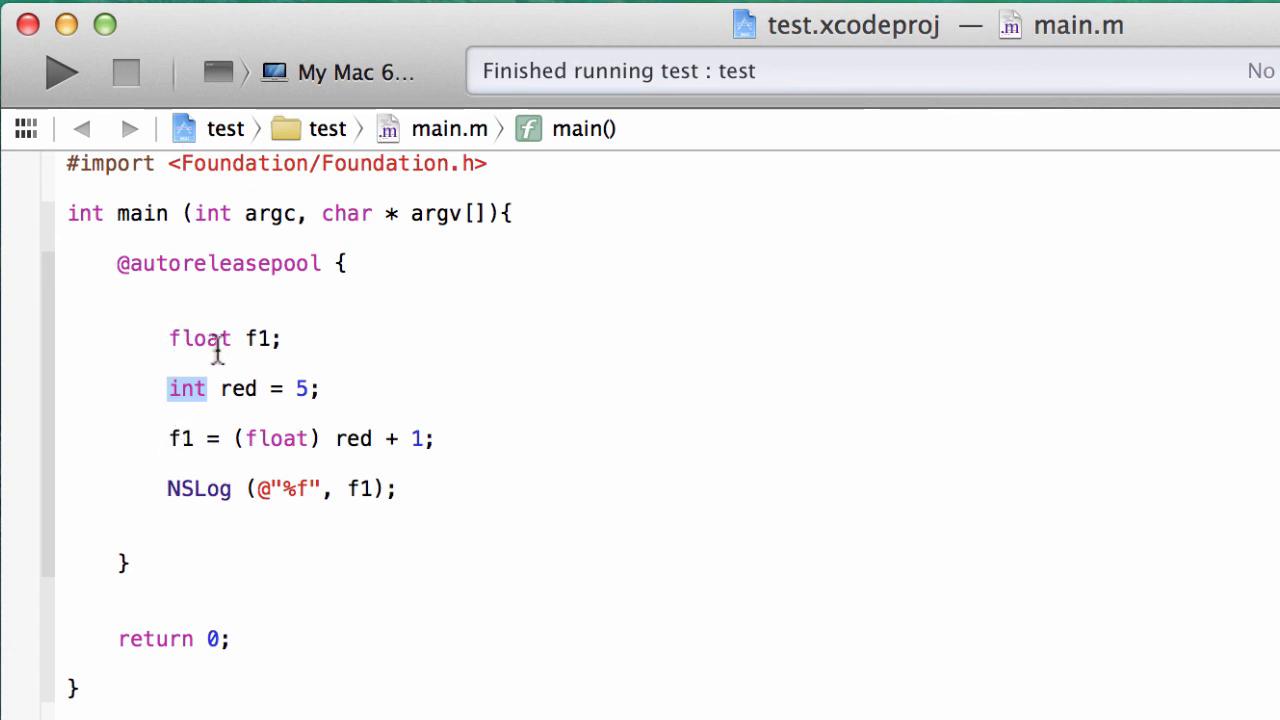
{"action": "double_click", "coordinate": [181, 438]}
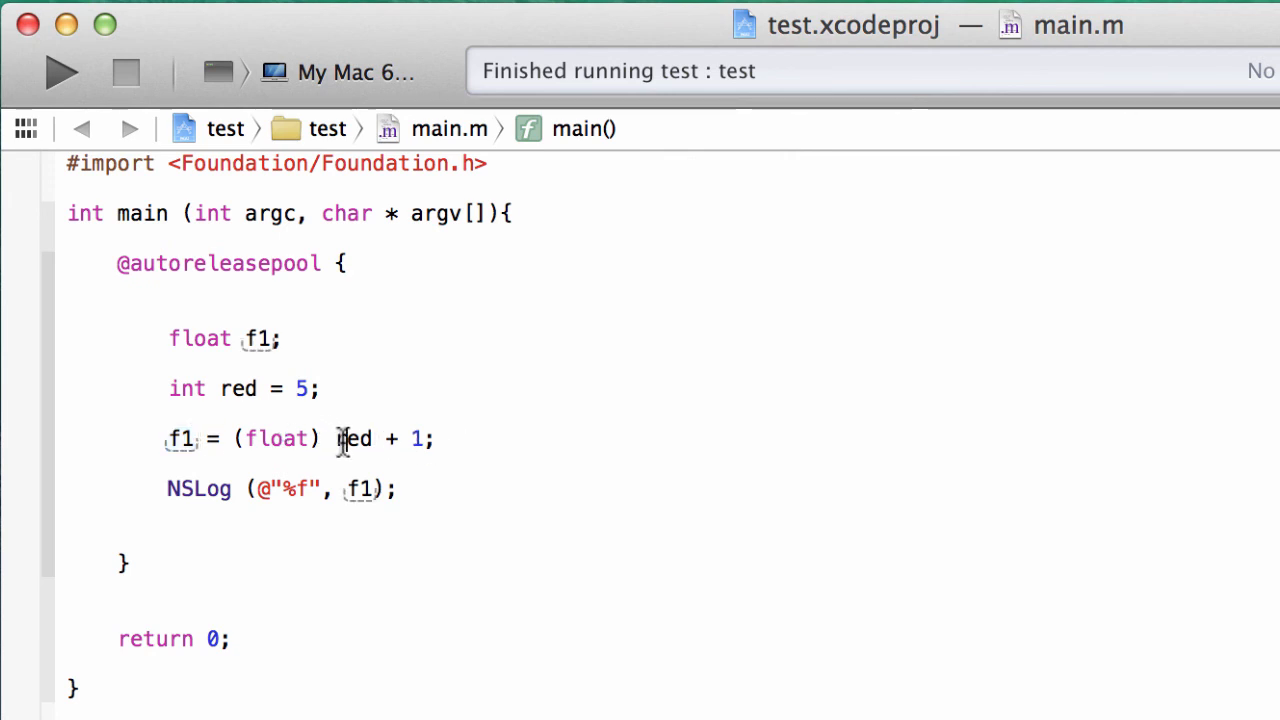
{"action": "double_click", "coordinate": [354, 439]}
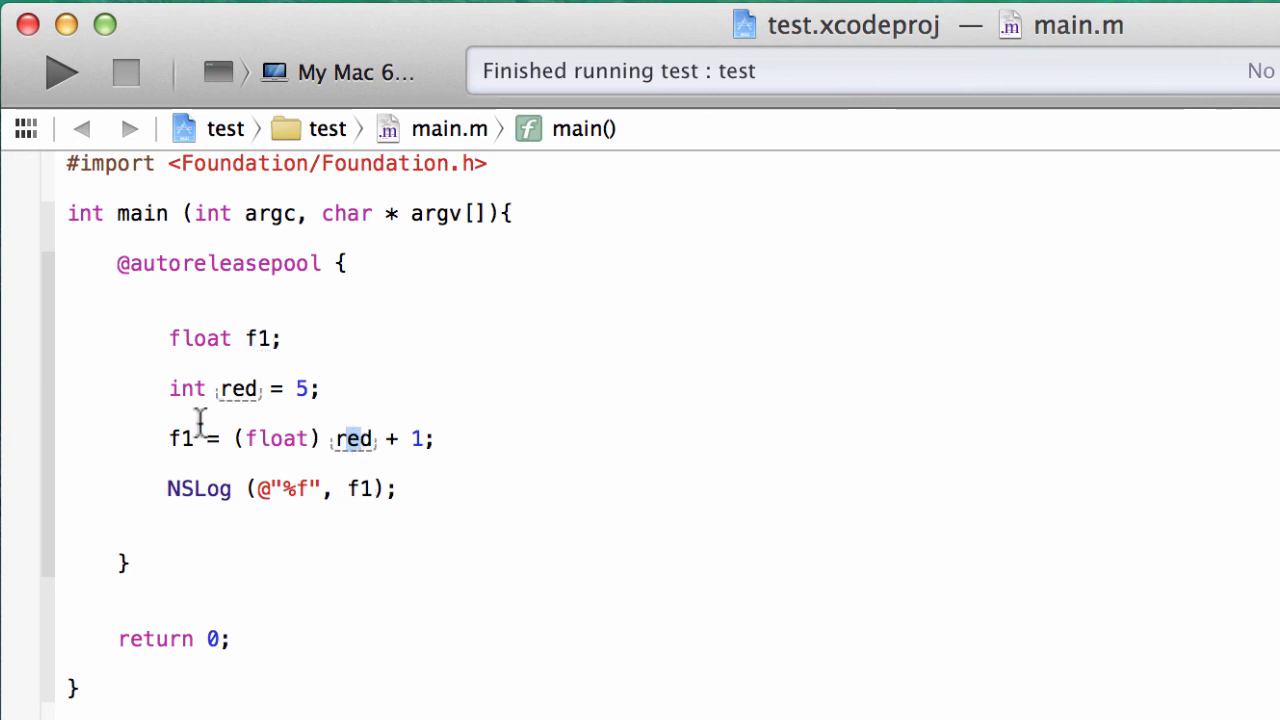
{"action": "mouse_move", "coordinate": [233, 438]}
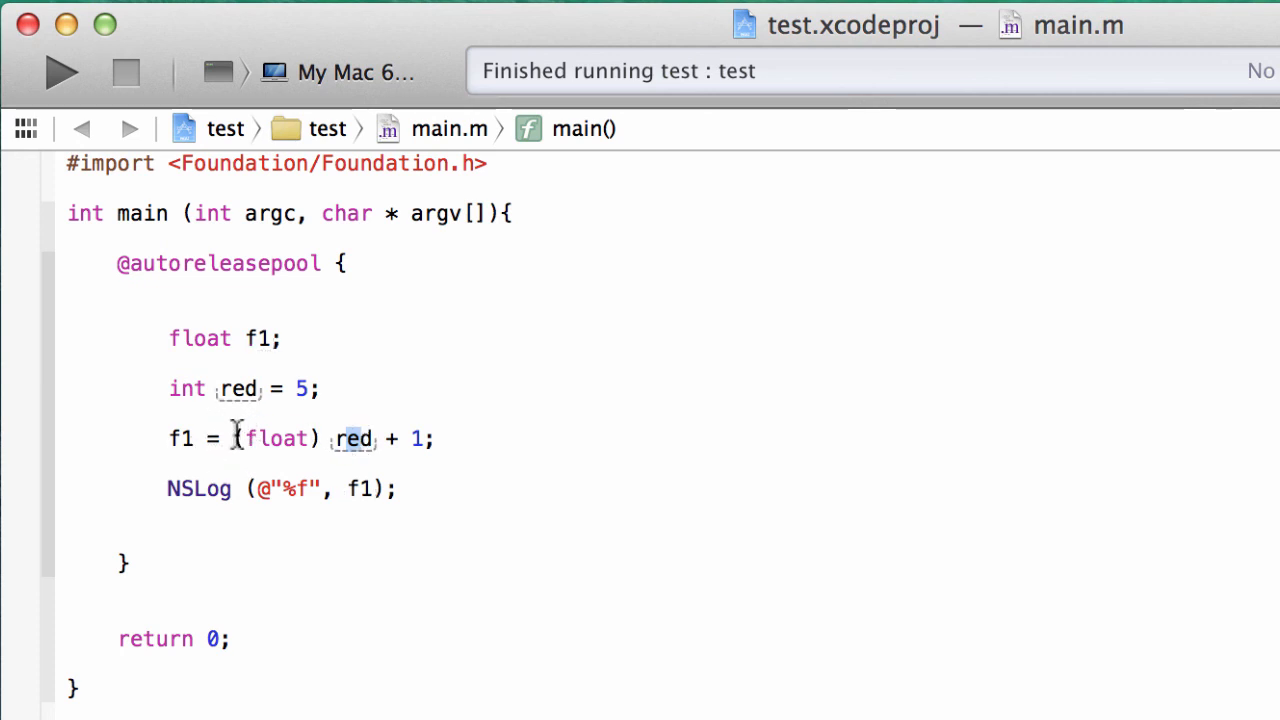
{"action": "mouse_move", "coordinate": [258, 438]}
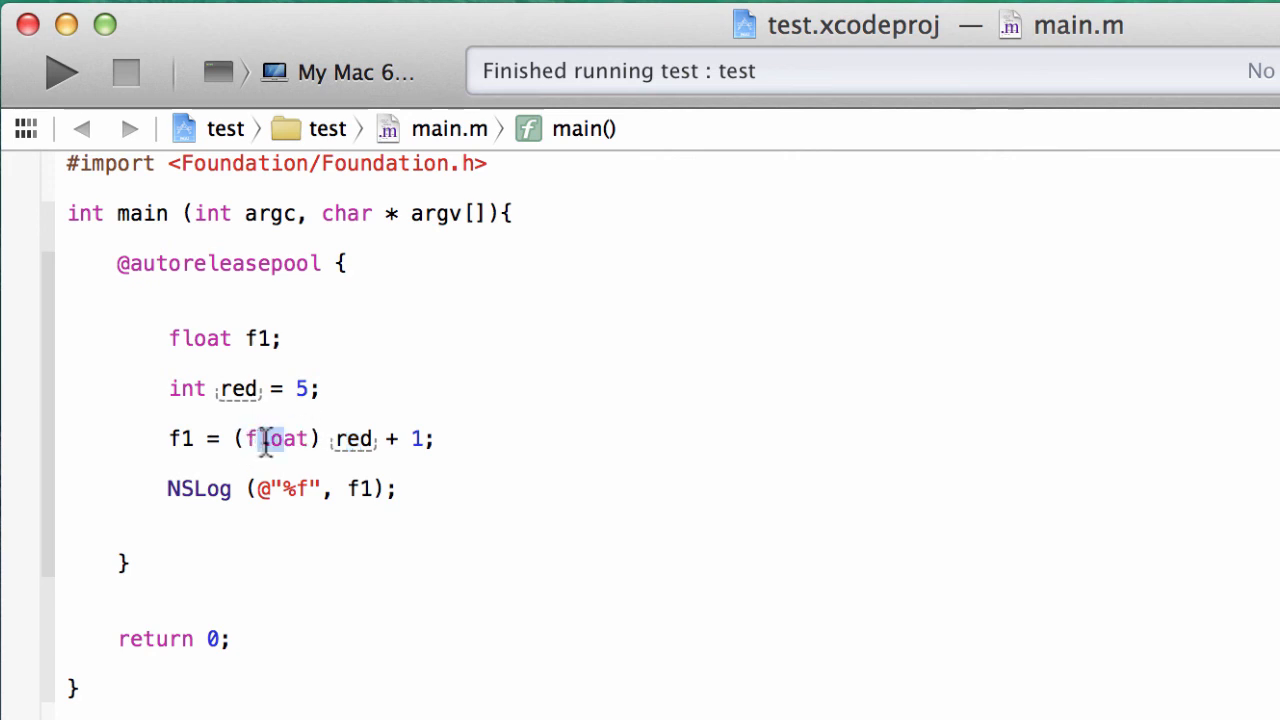
{"action": "left_click", "coordinate": [335, 438]}
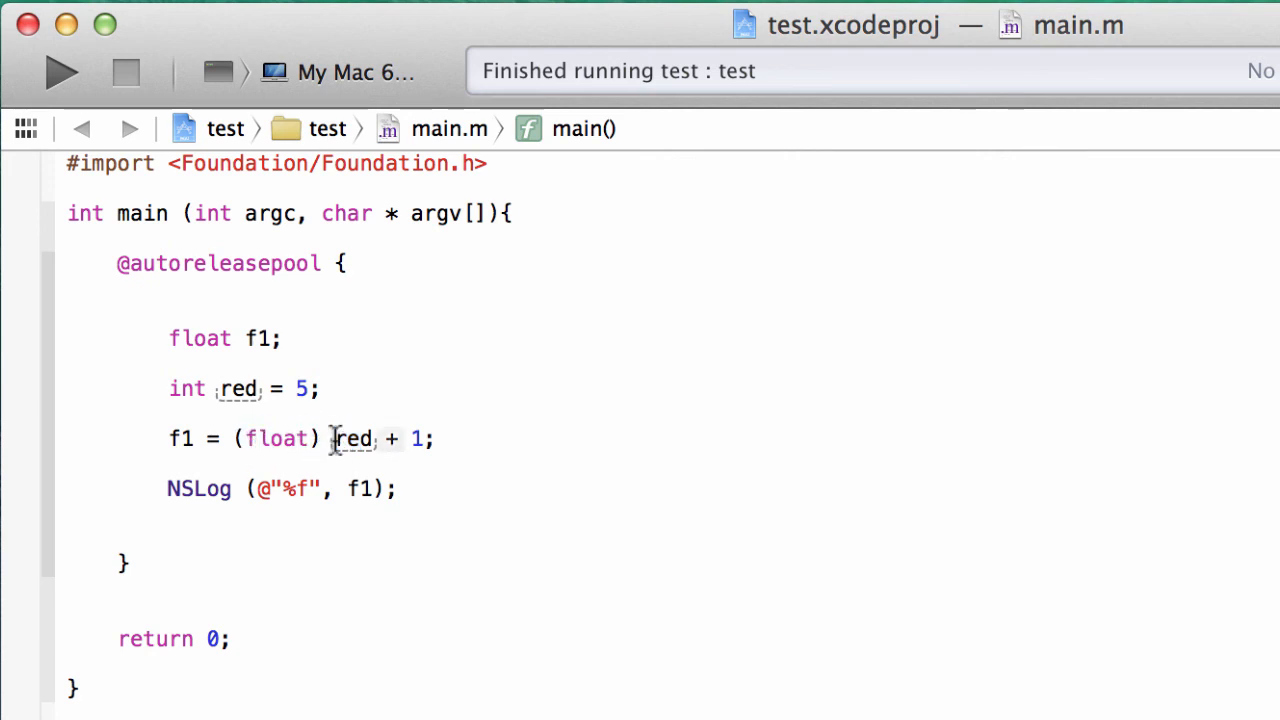